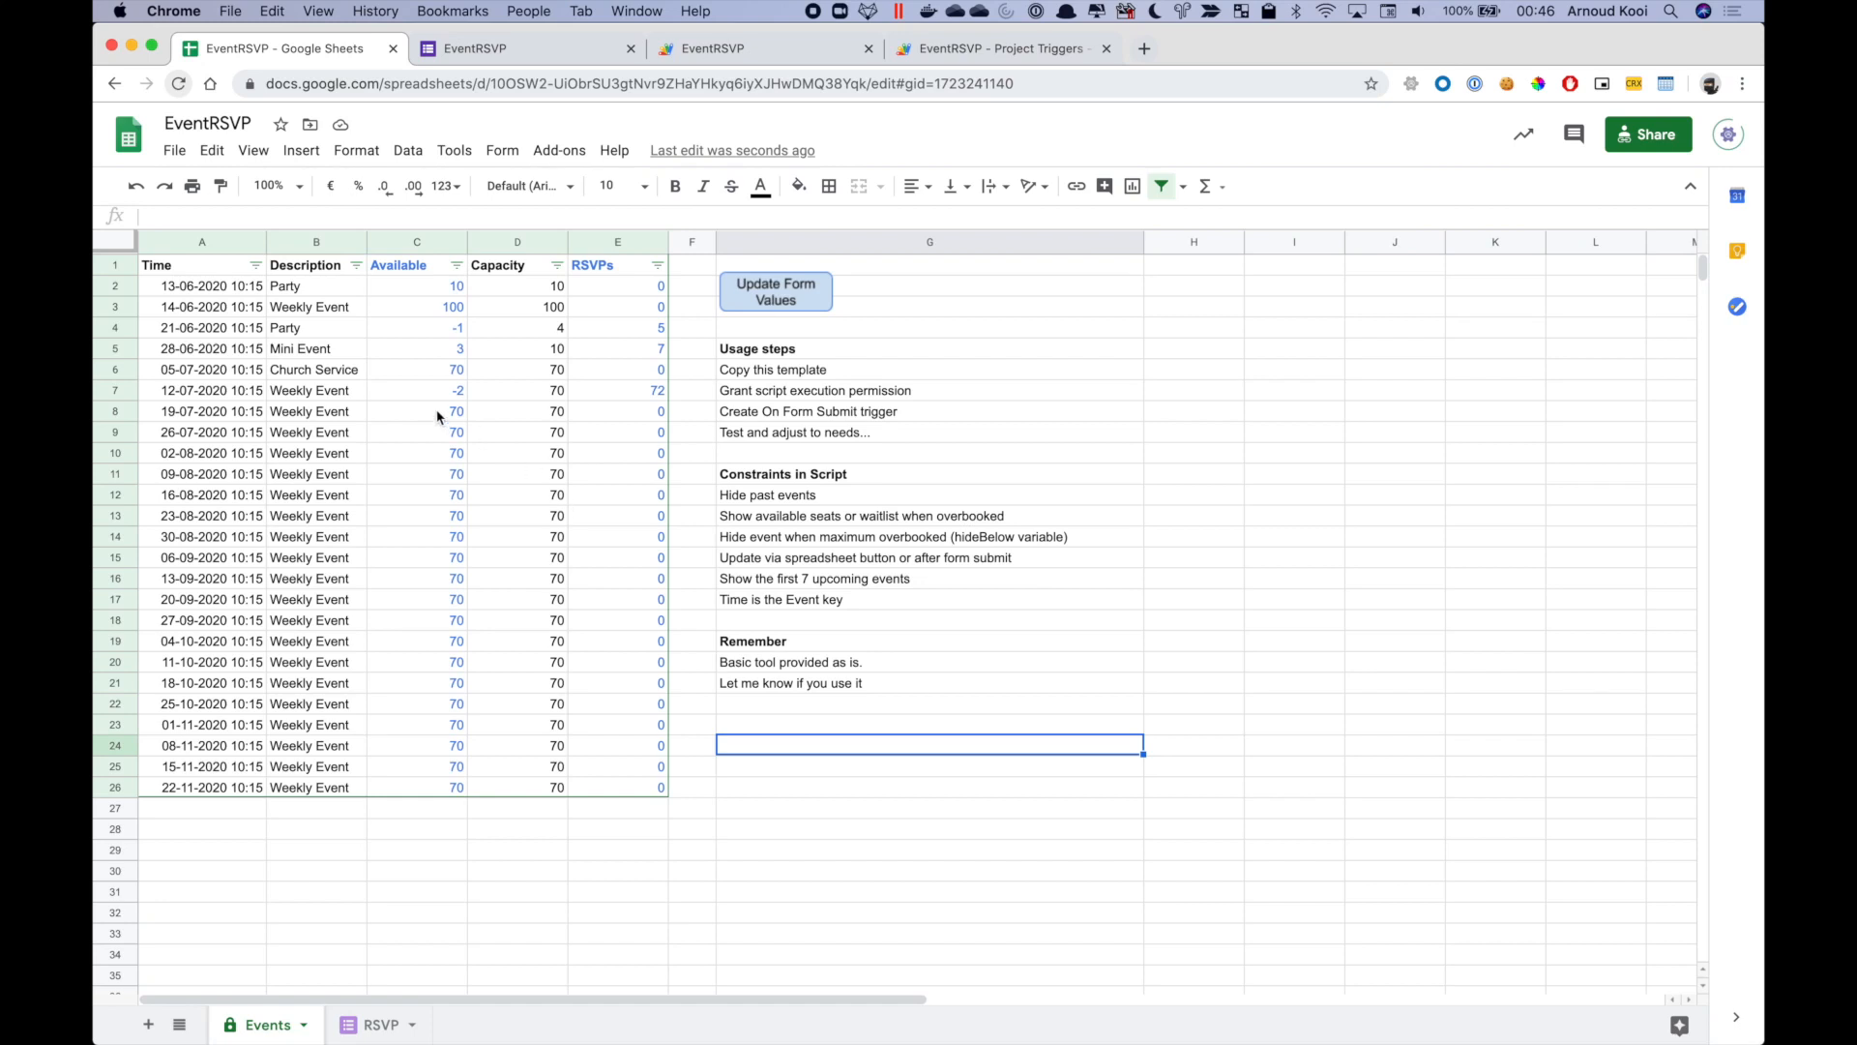
{"action": "mouse_move", "coordinate": [285, 329]}
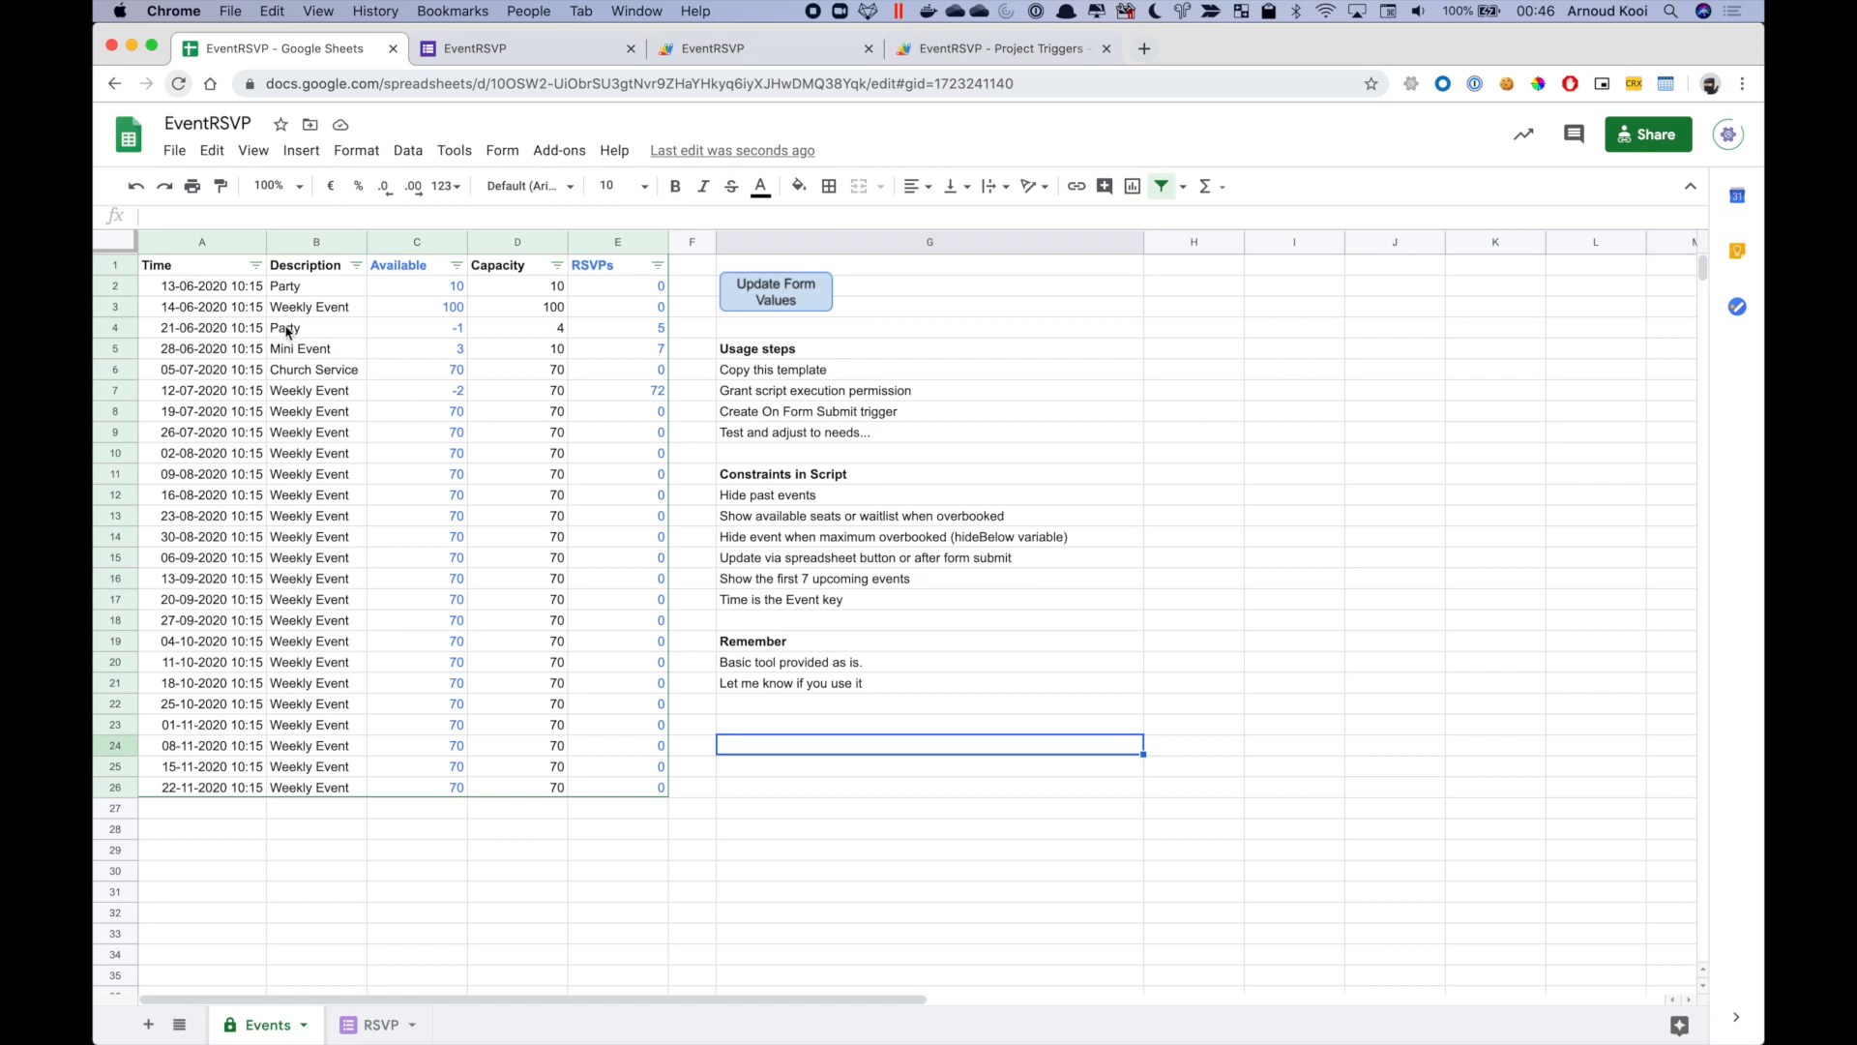
{"action": "mouse_move", "coordinate": [213, 286]}
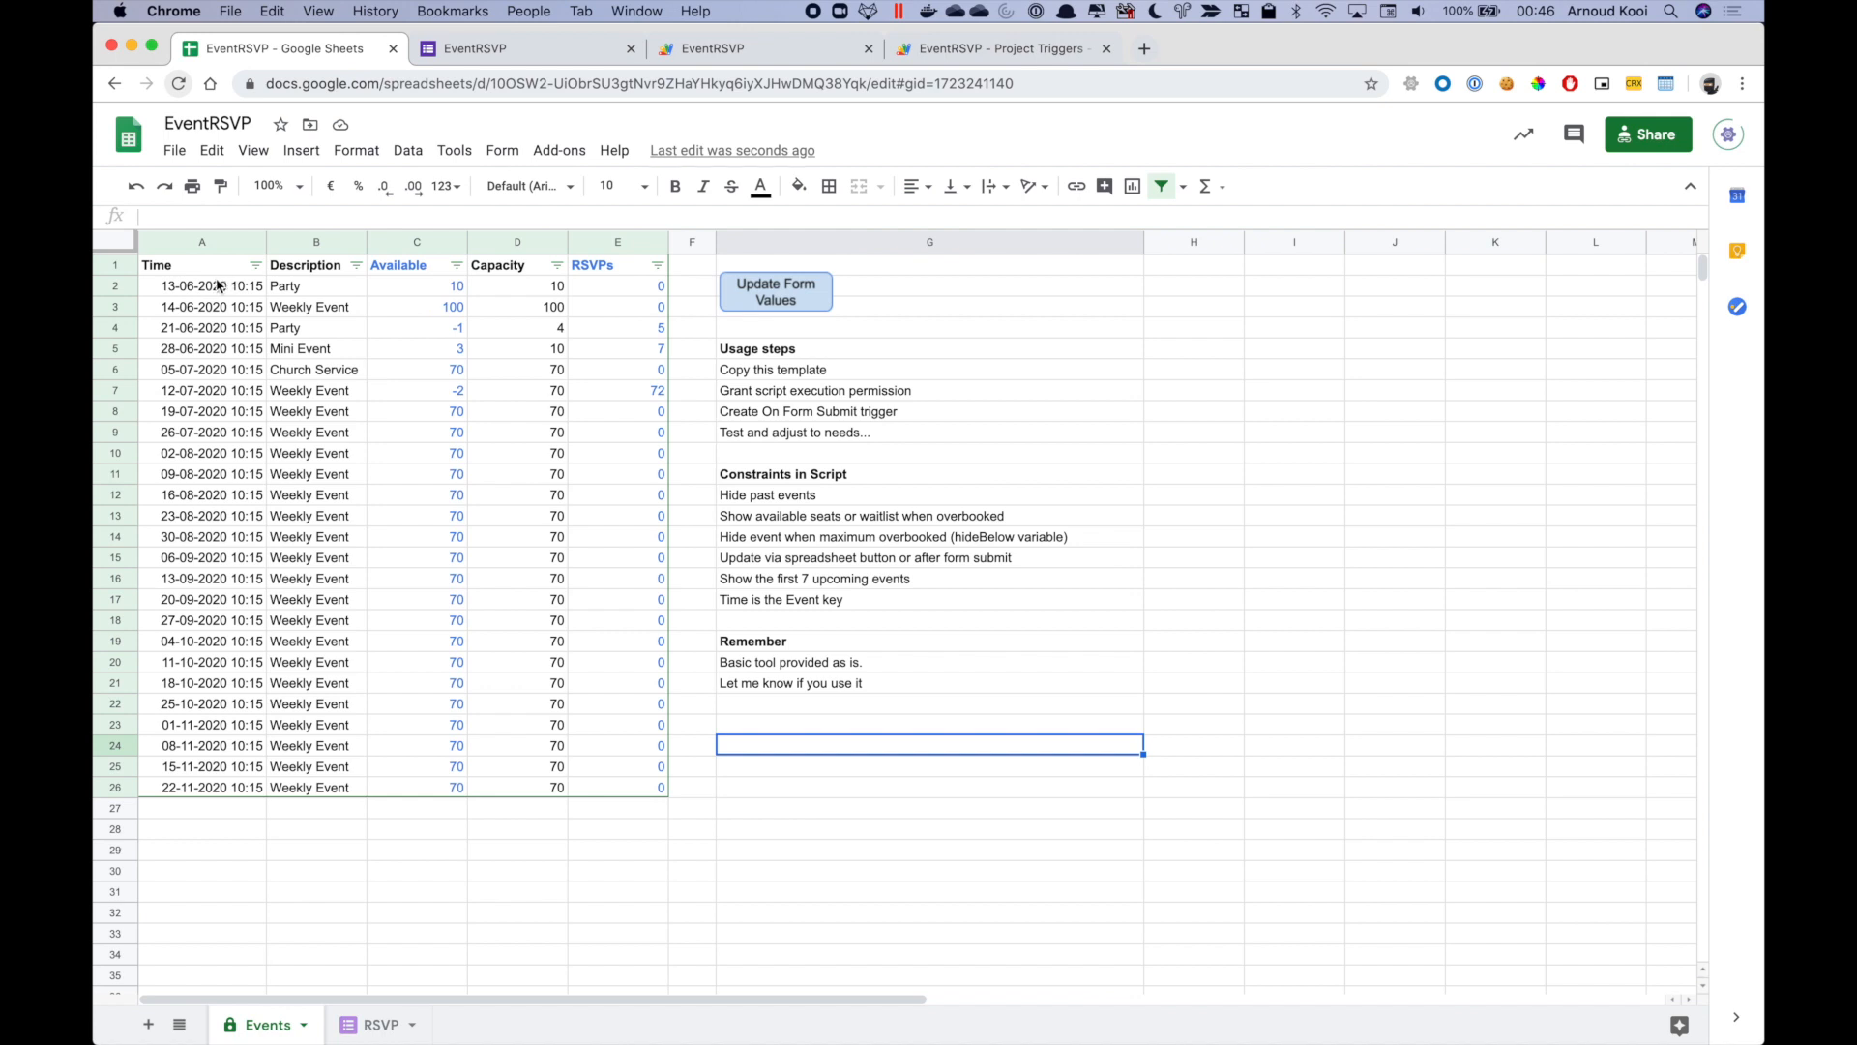
{"action": "mouse_move", "coordinate": [347, 402]}
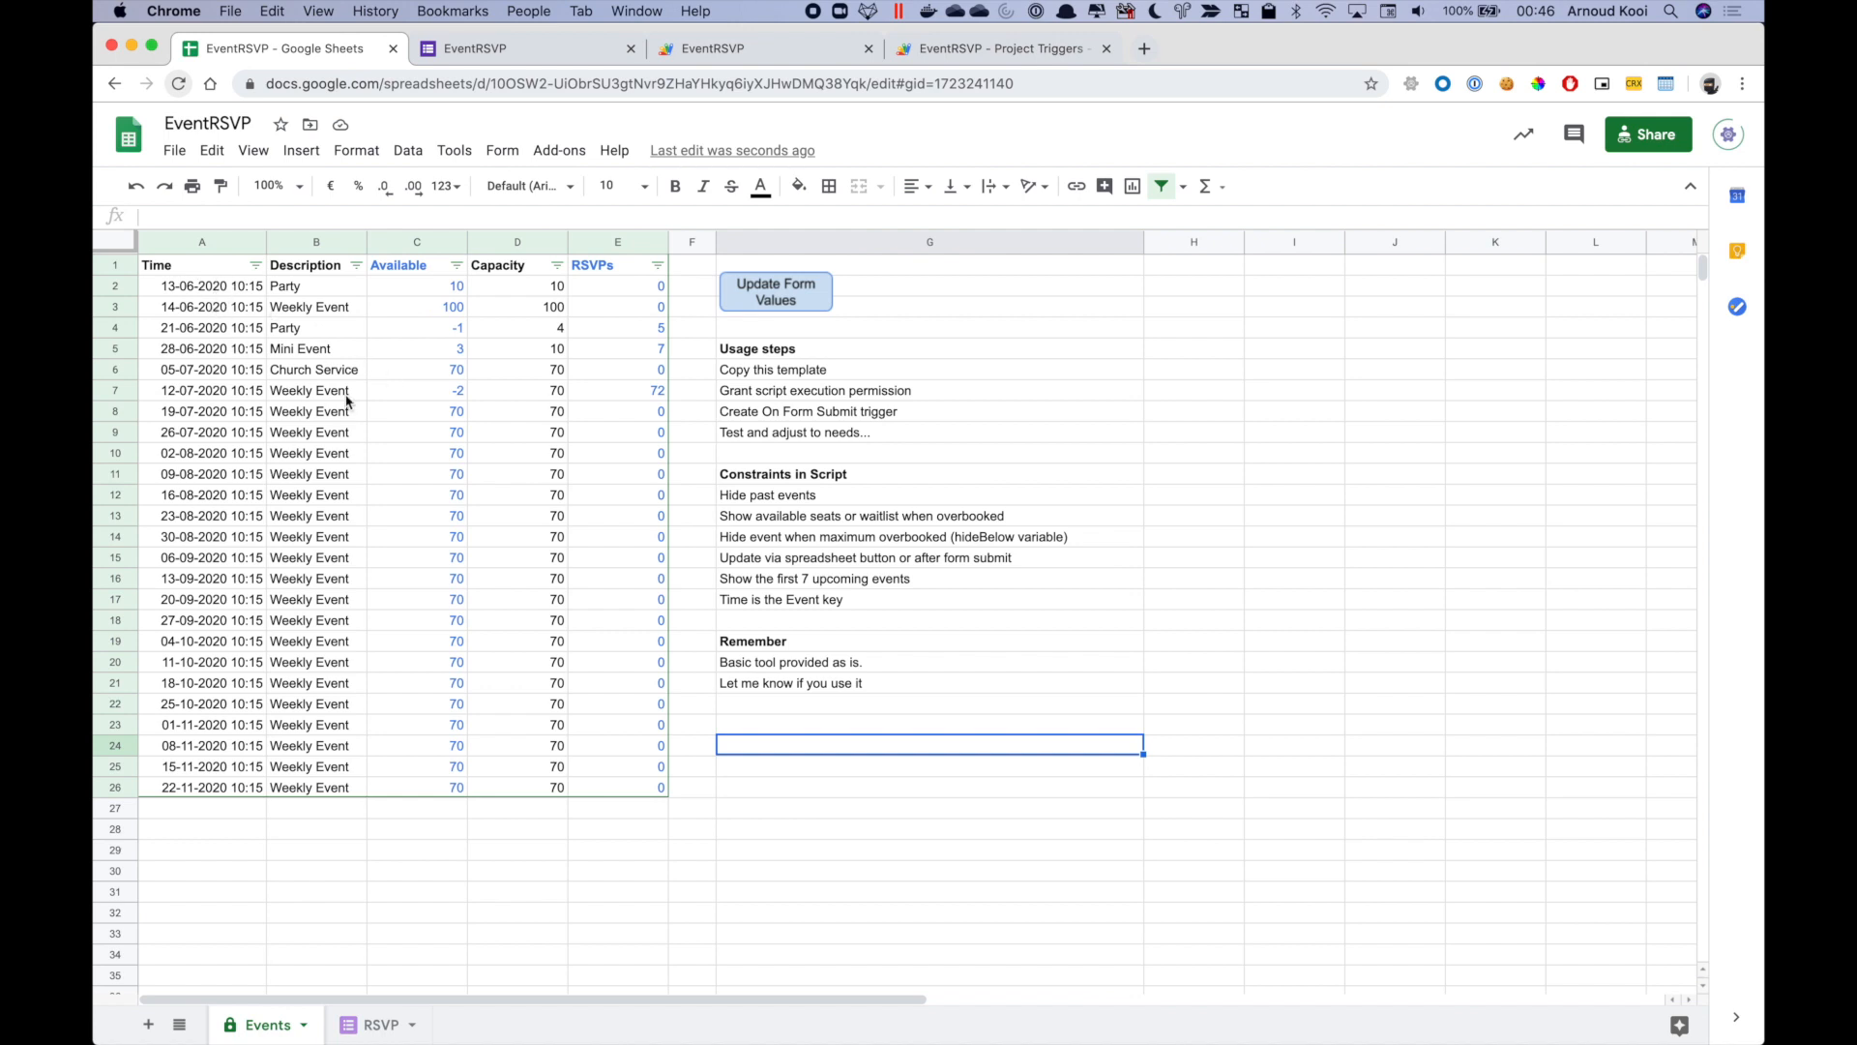
{"action": "mouse_move", "coordinate": [450, 850]}
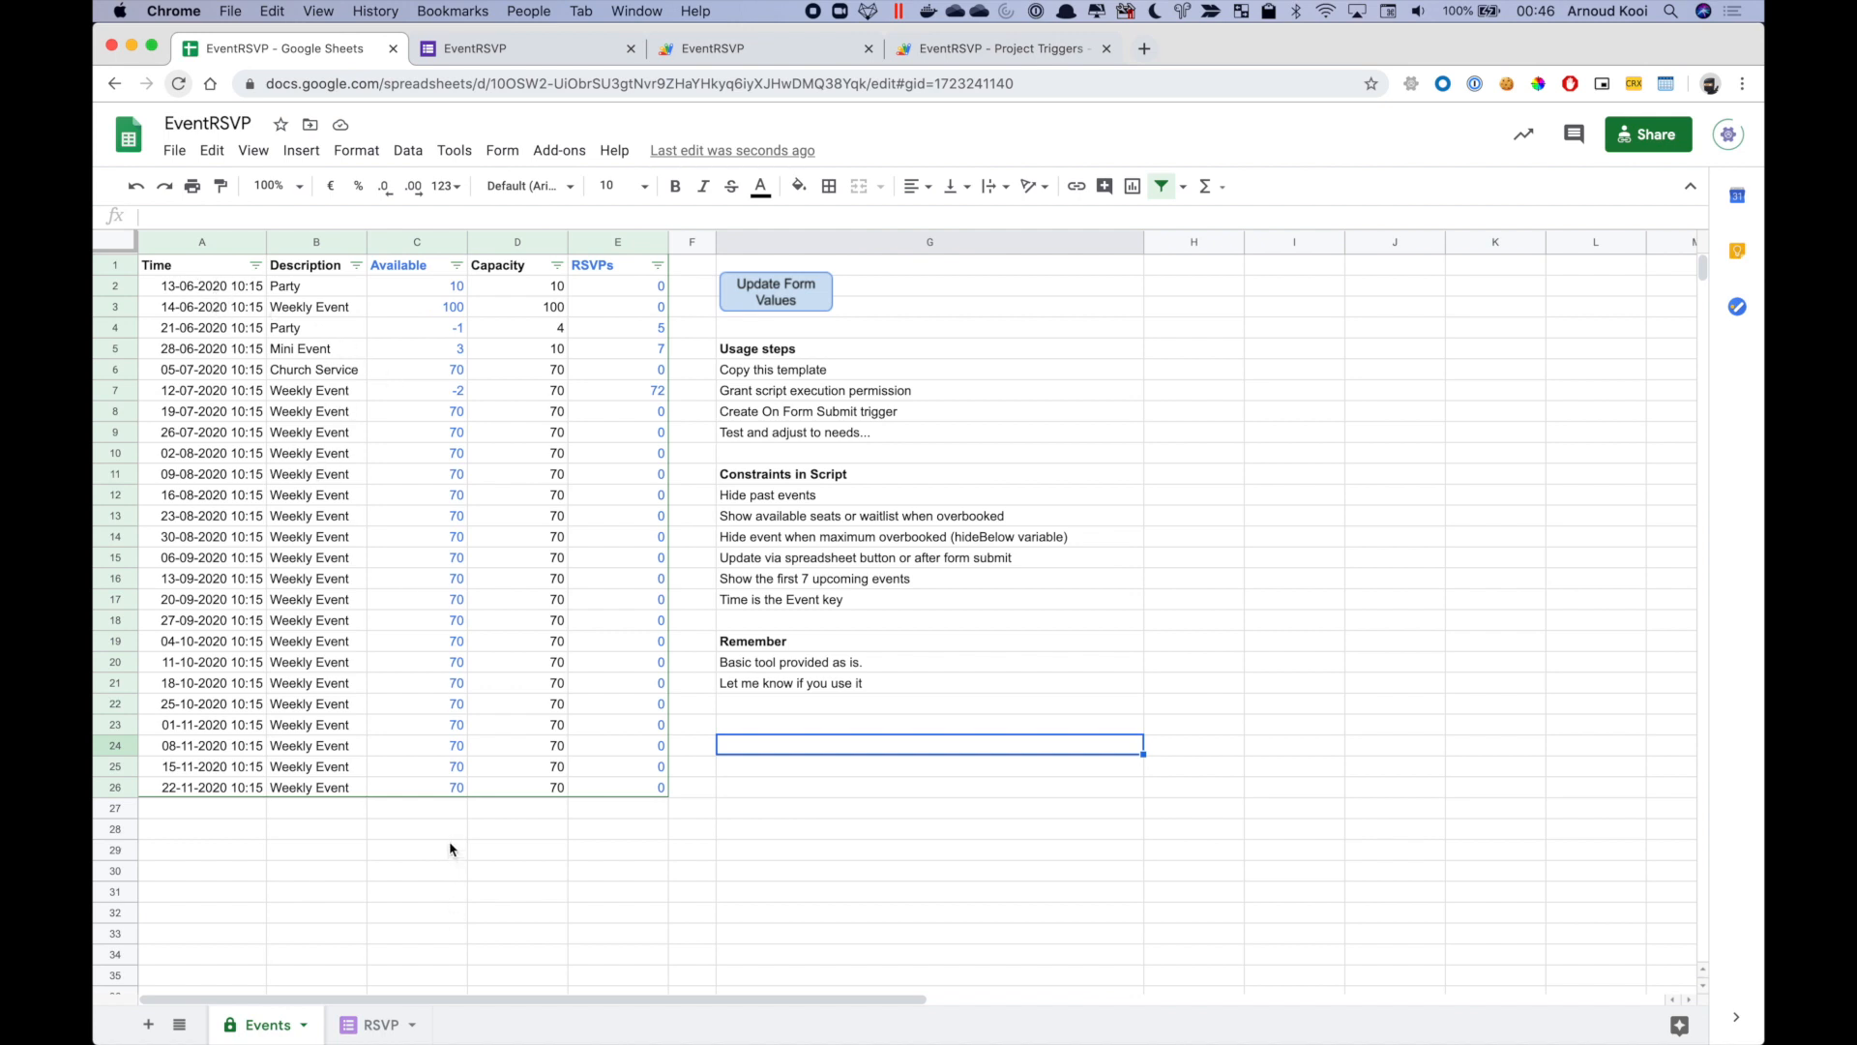
- On the EventRSVP form, choose the 28-06-2020 Mini Event for 4 visitors and submit
{"action": "left_click", "coordinate": [524, 48]}
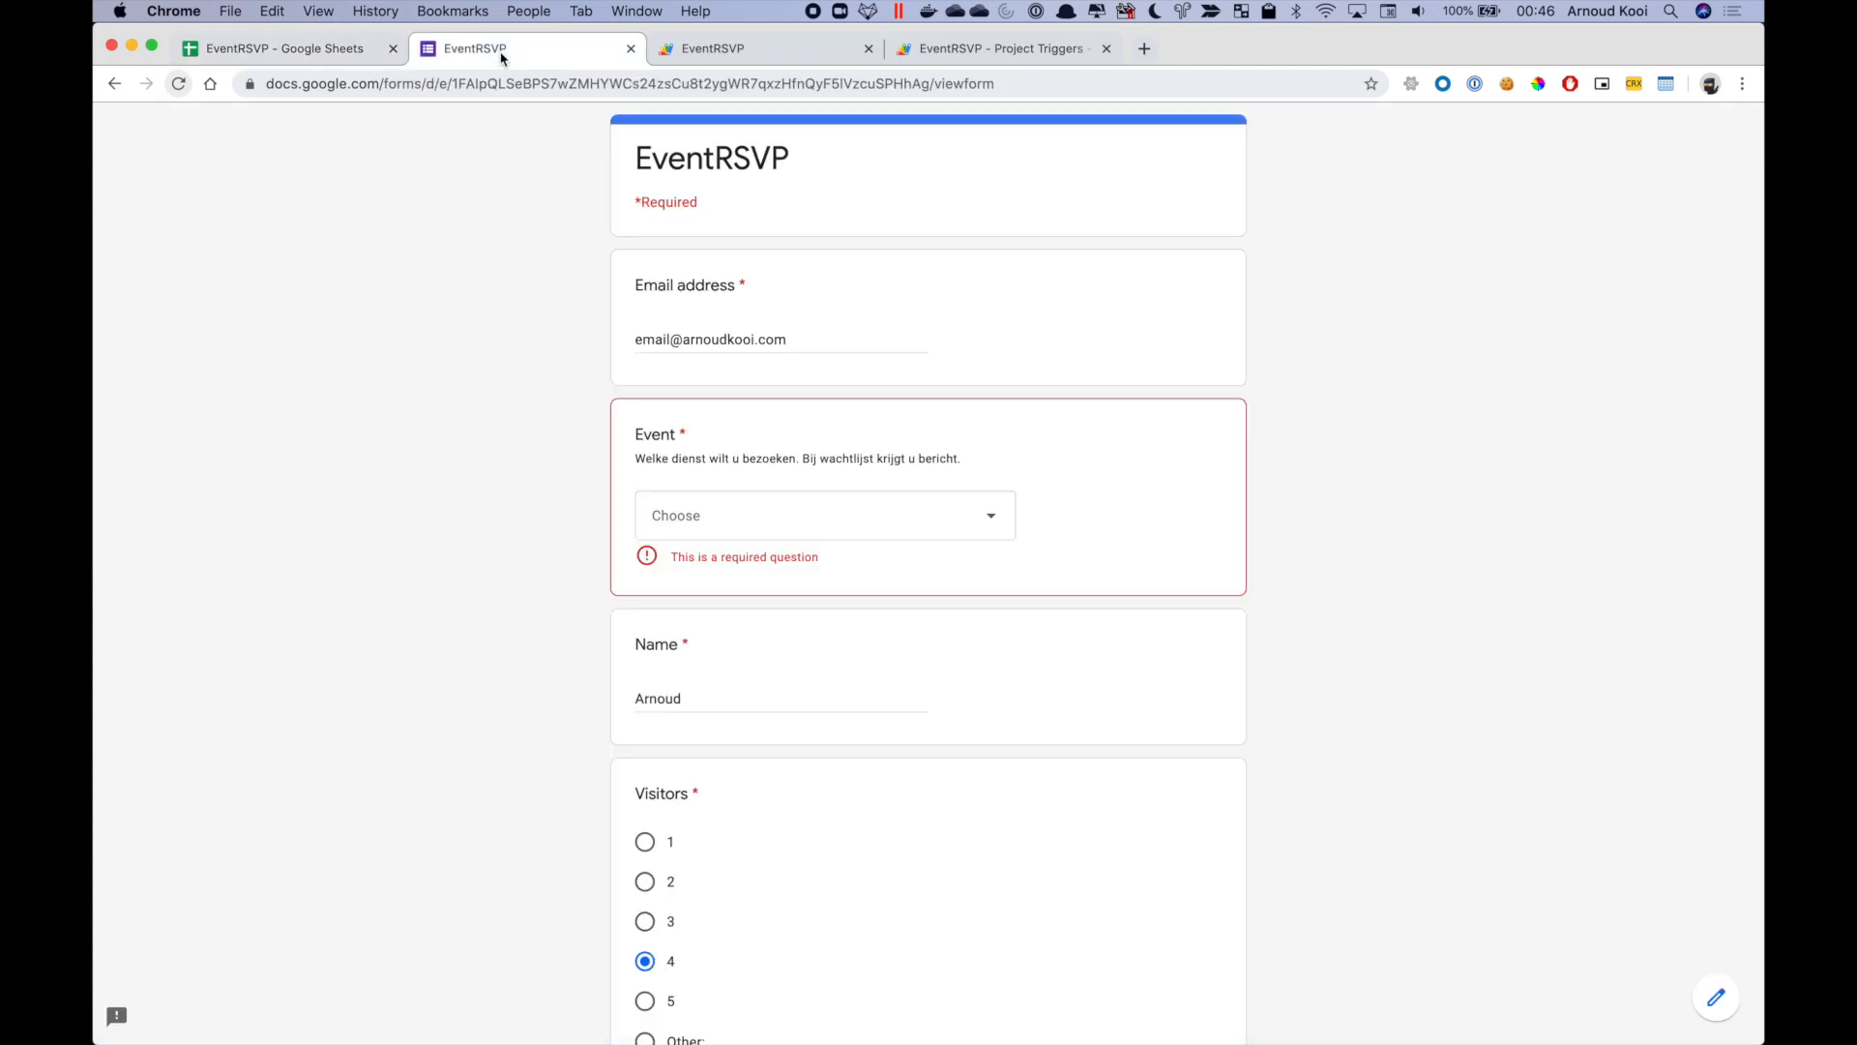
{"action": "left_click", "coordinate": [781, 339]}
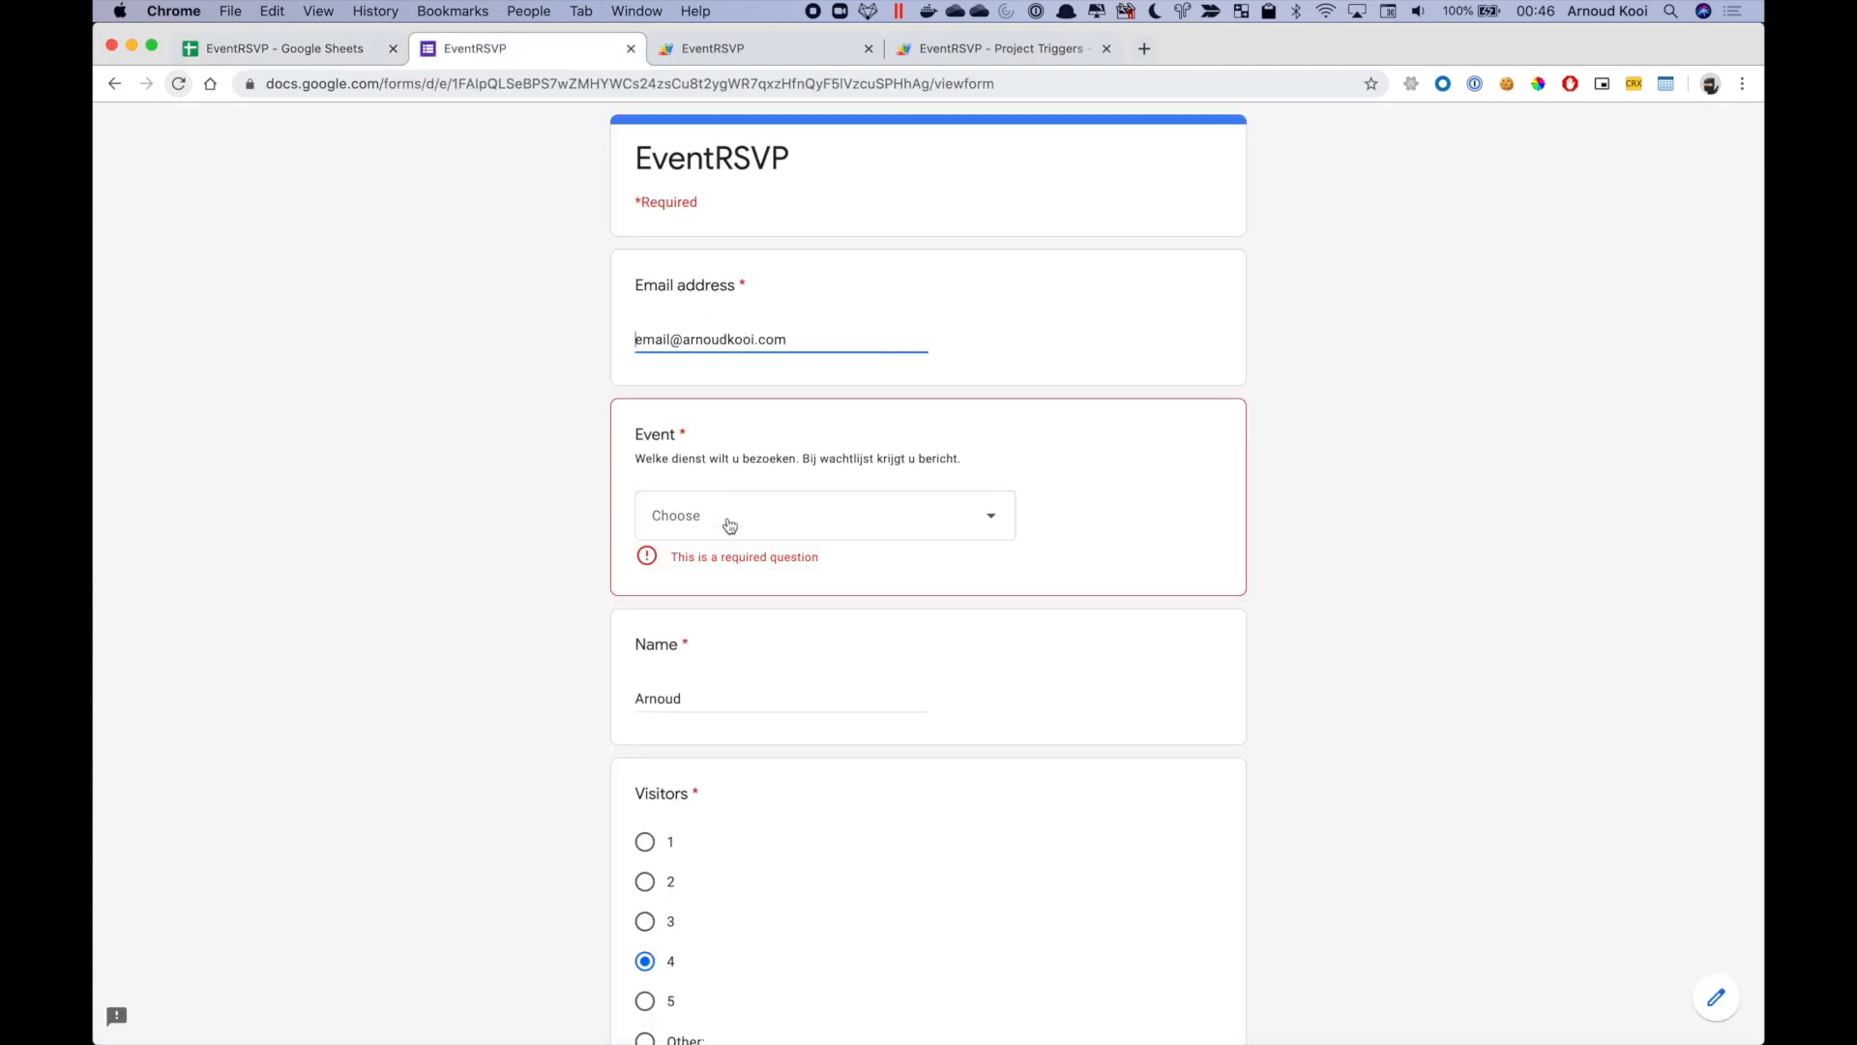
{"action": "left_click", "coordinate": [822, 513]}
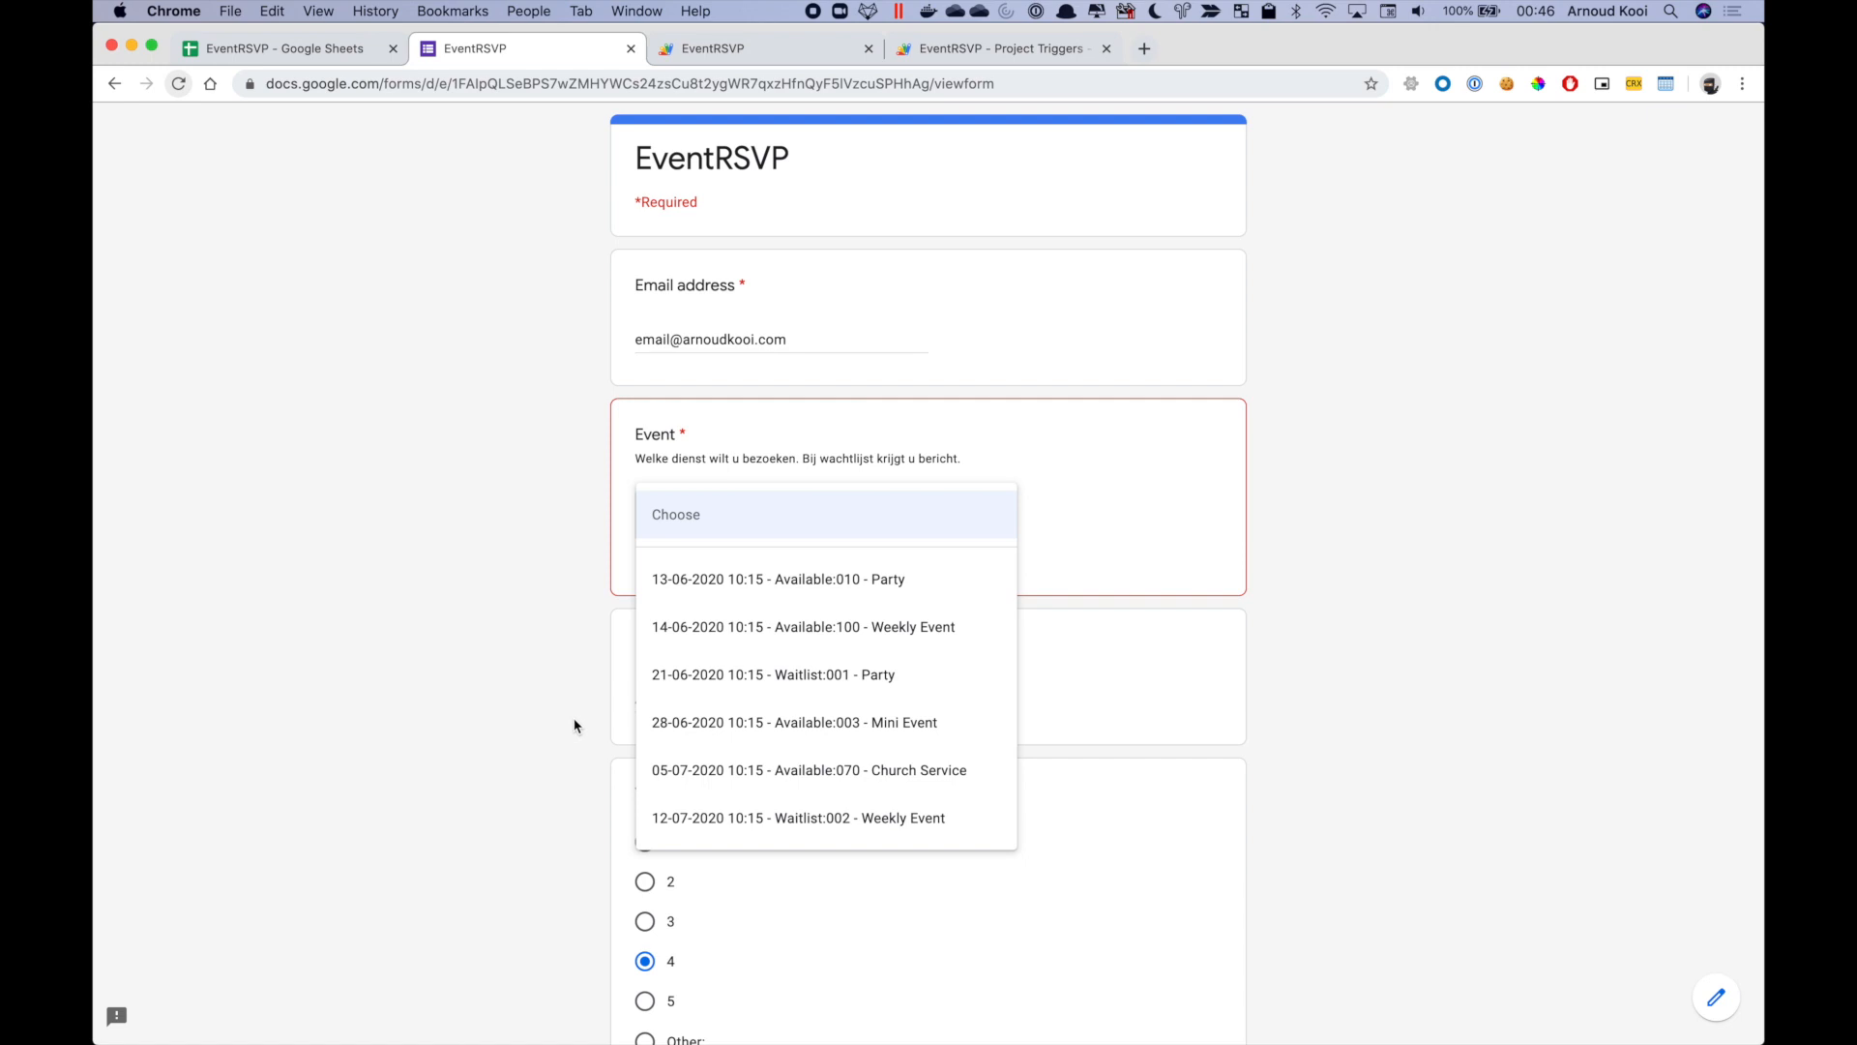
{"action": "left_click", "coordinate": [793, 723]}
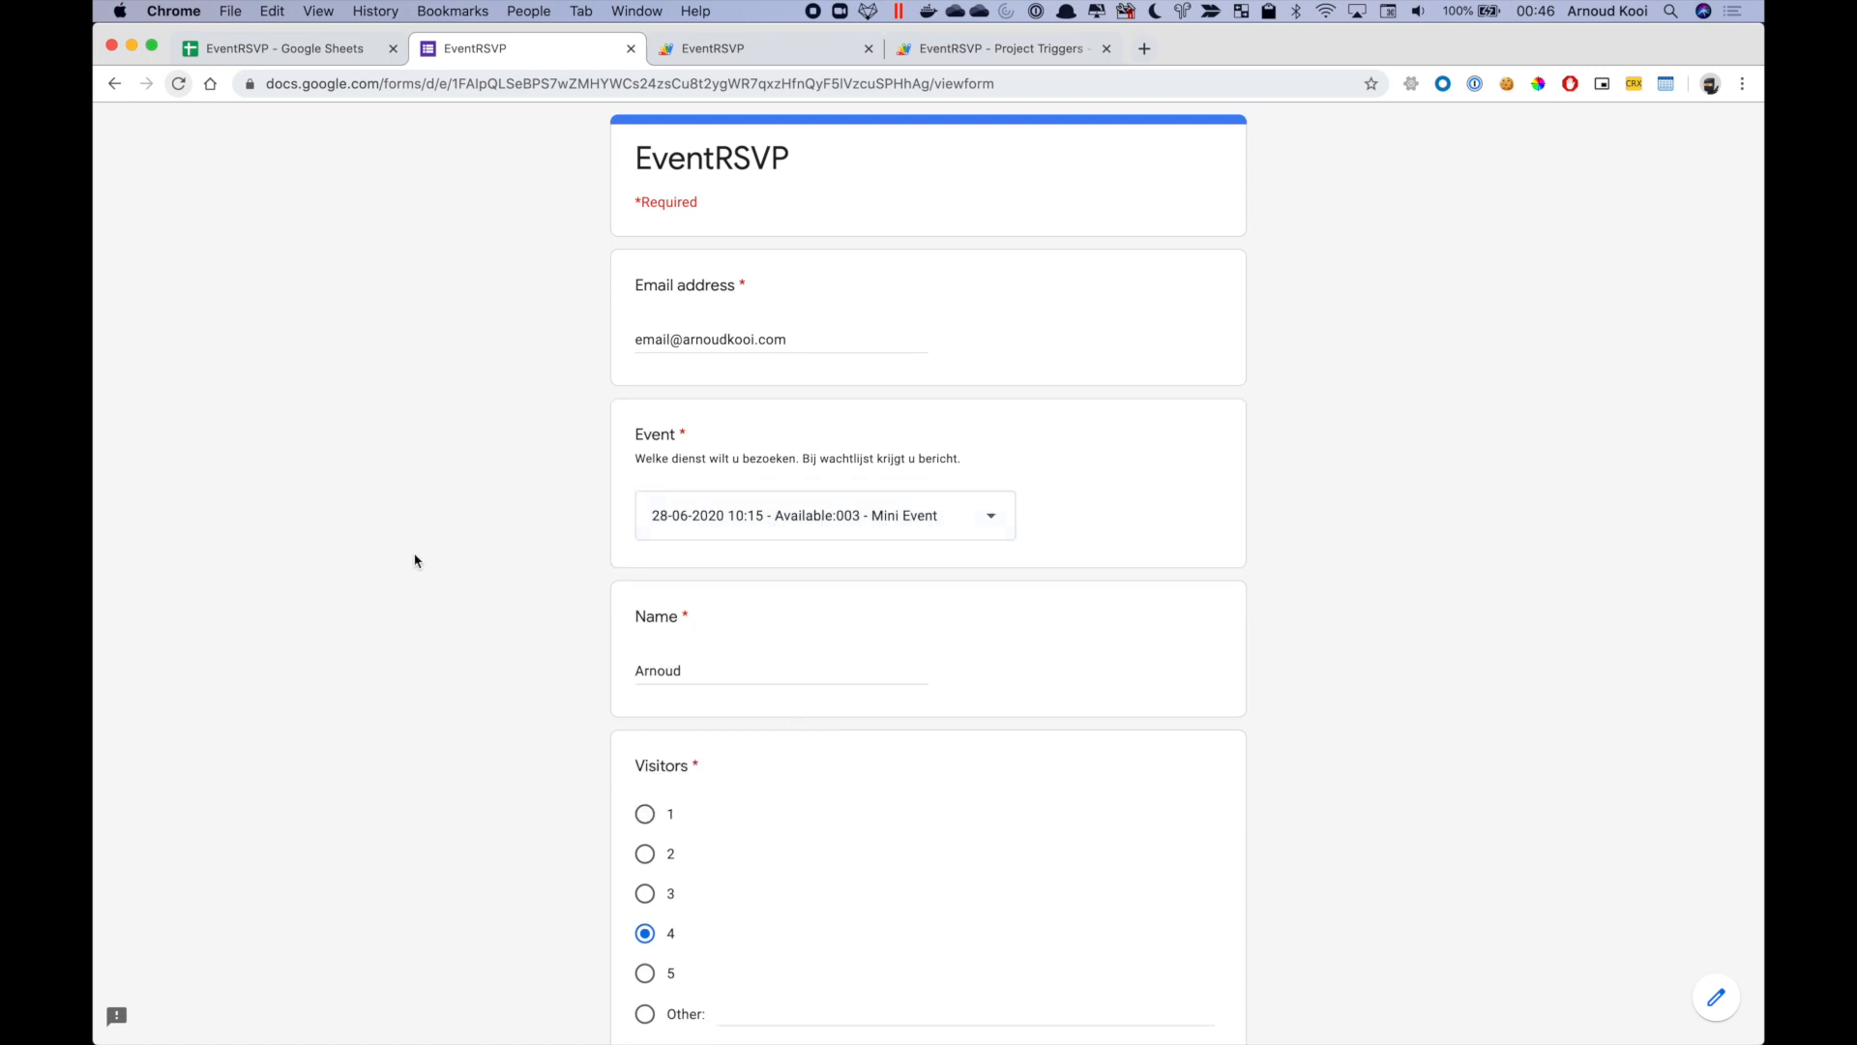
{"action": "scroll", "scroll_direction": "down", "scroll_amount": 3}
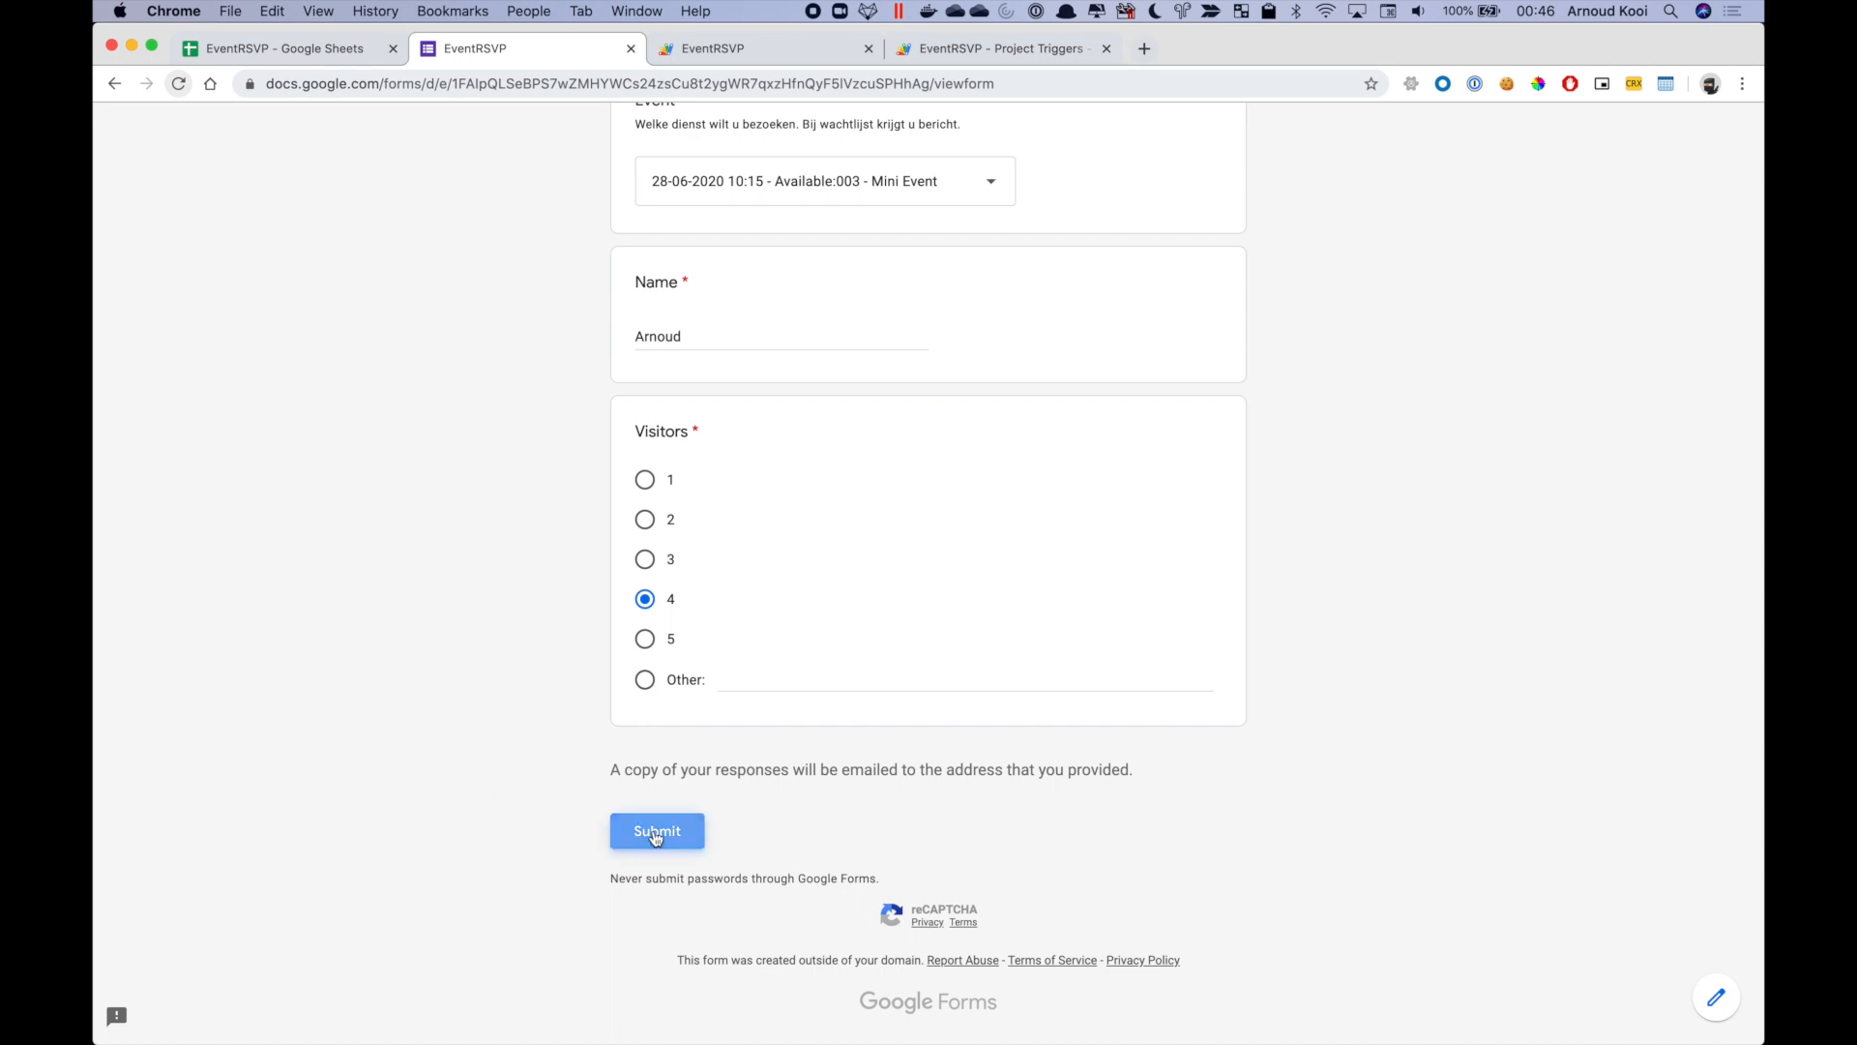
{"action": "left_click", "coordinate": [655, 830]}
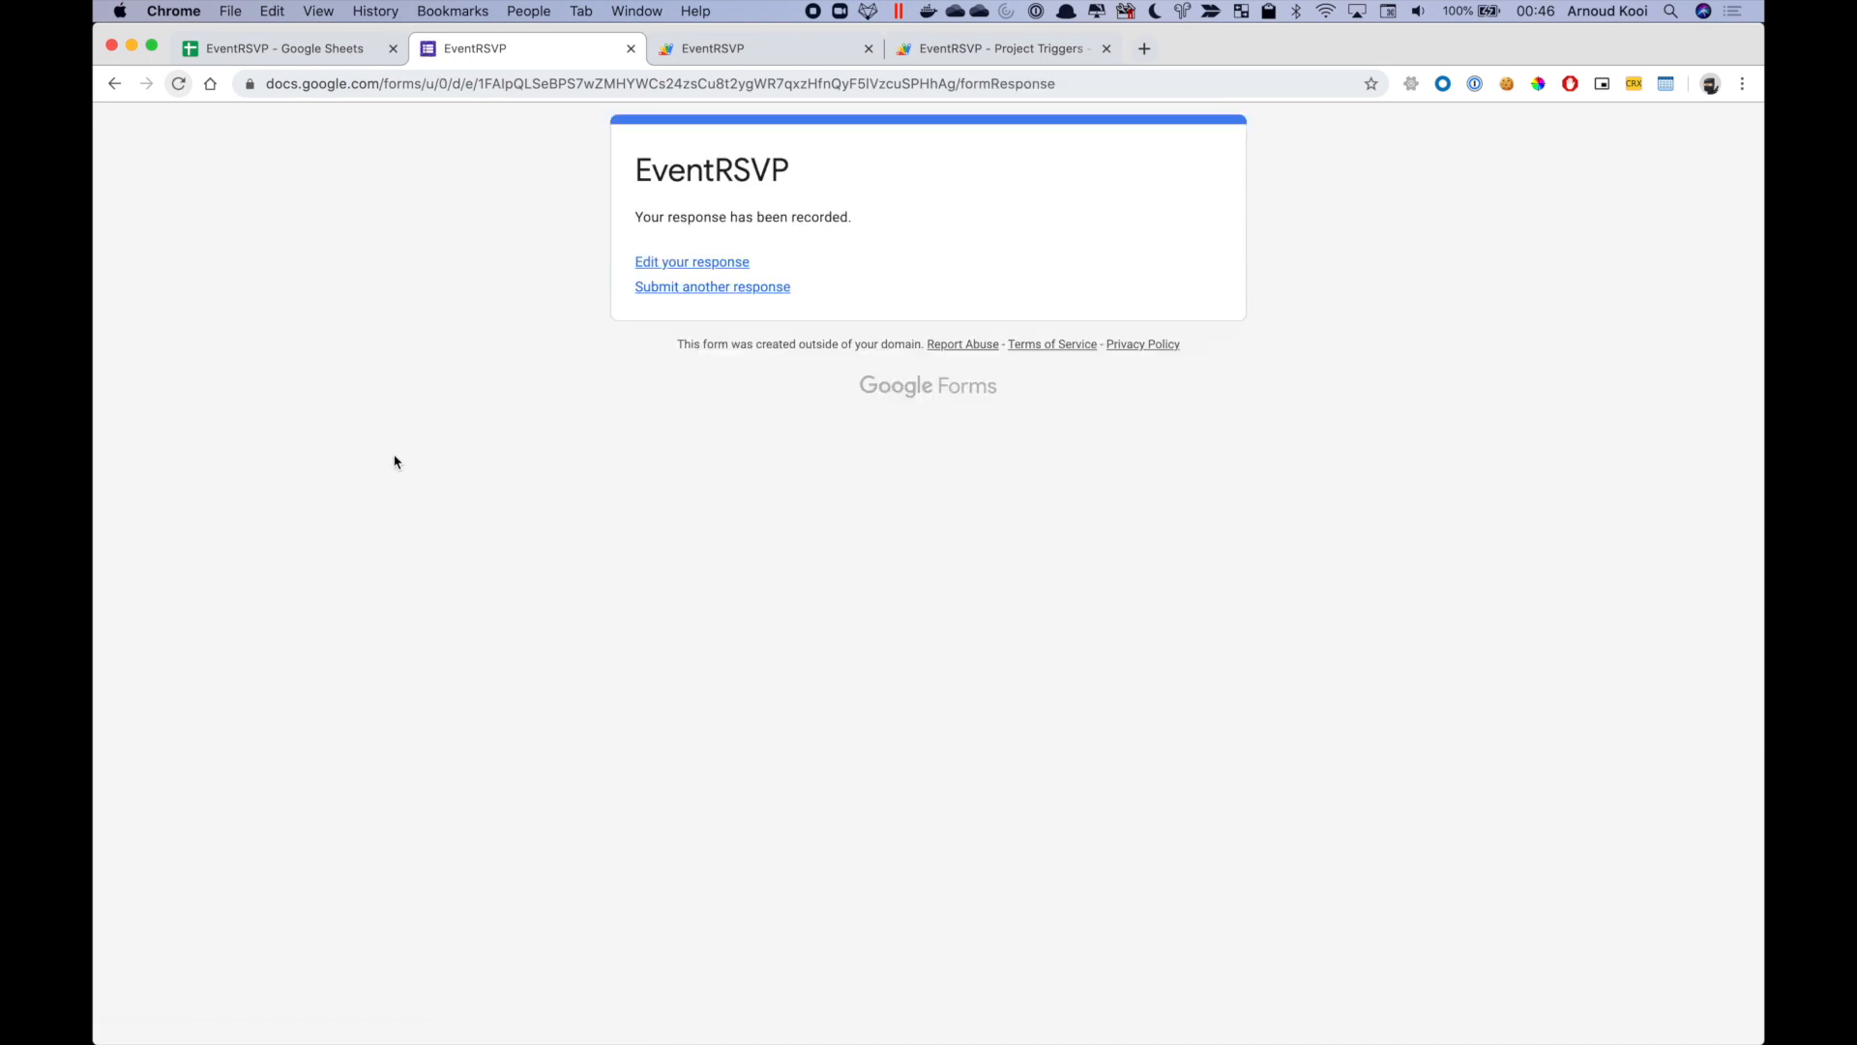
{"action": "mouse_move", "coordinate": [712, 286]}
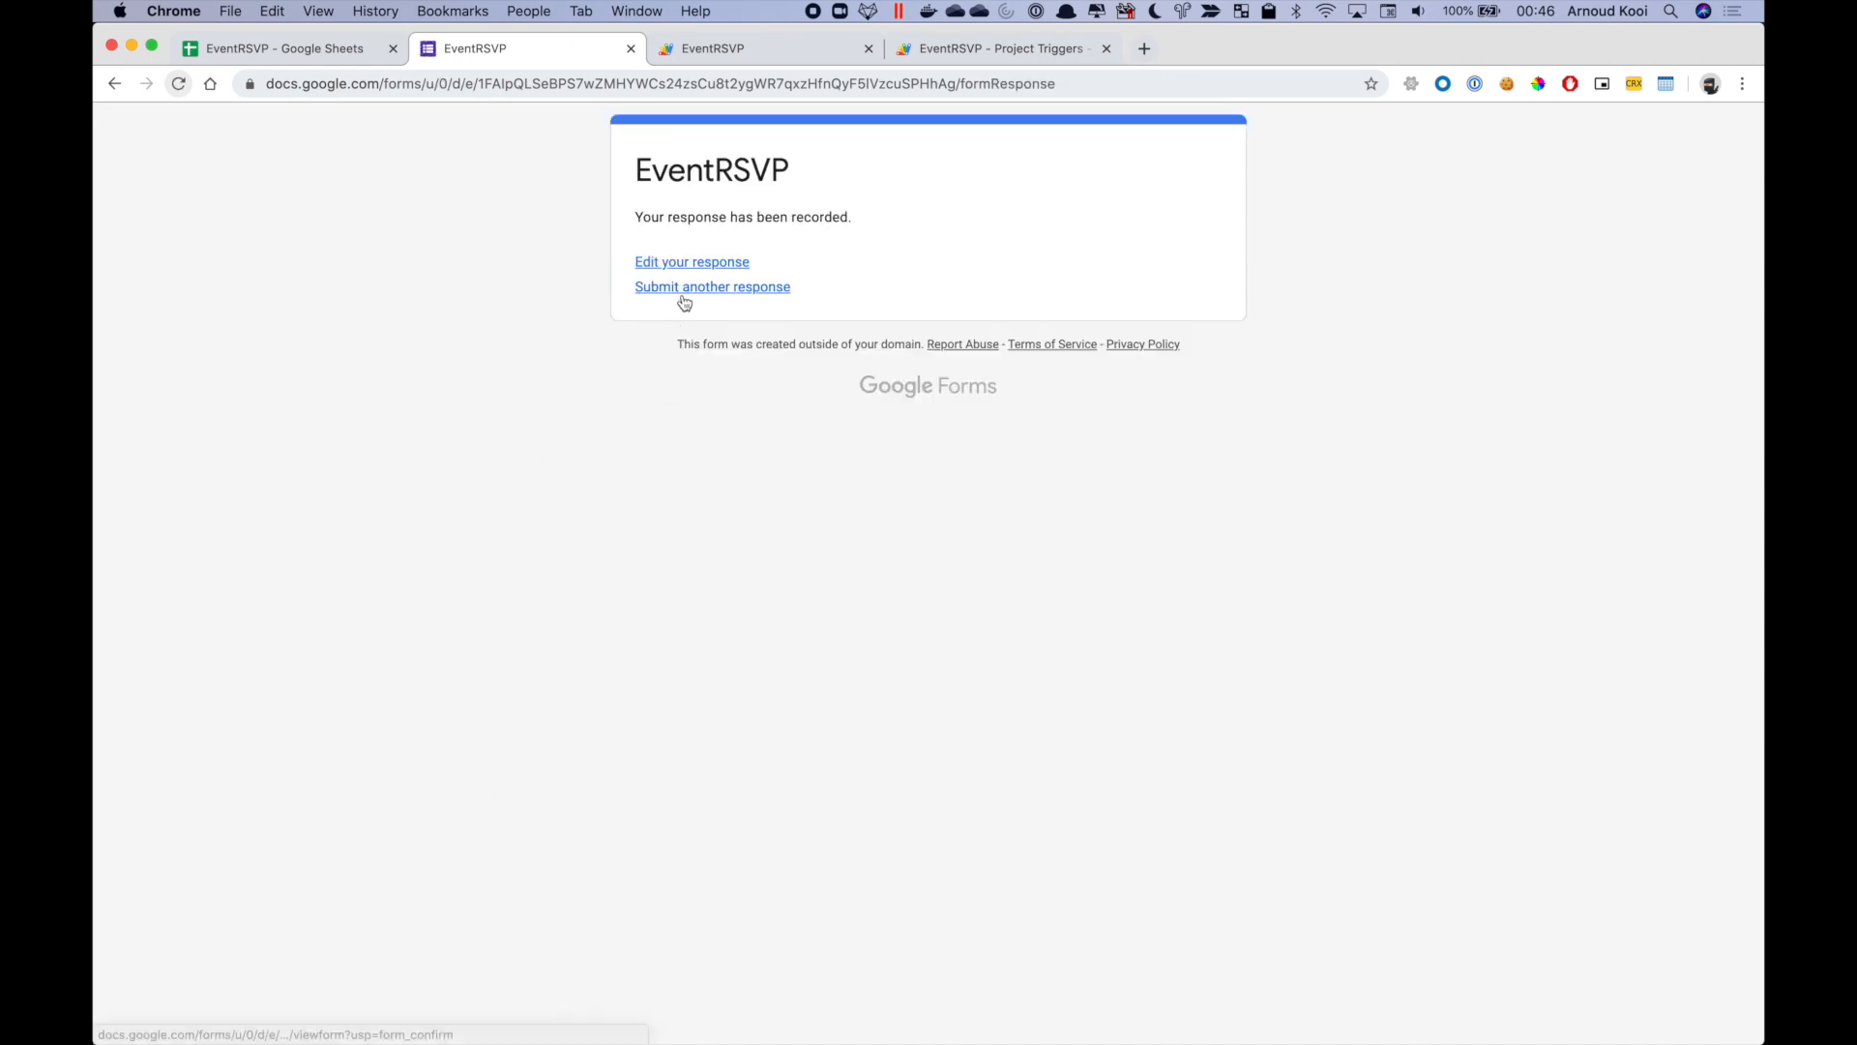
- Start another response and check that 28-06-2020 Mini Event now shows as Waitlist:001
{"action": "left_click", "coordinate": [712, 285]}
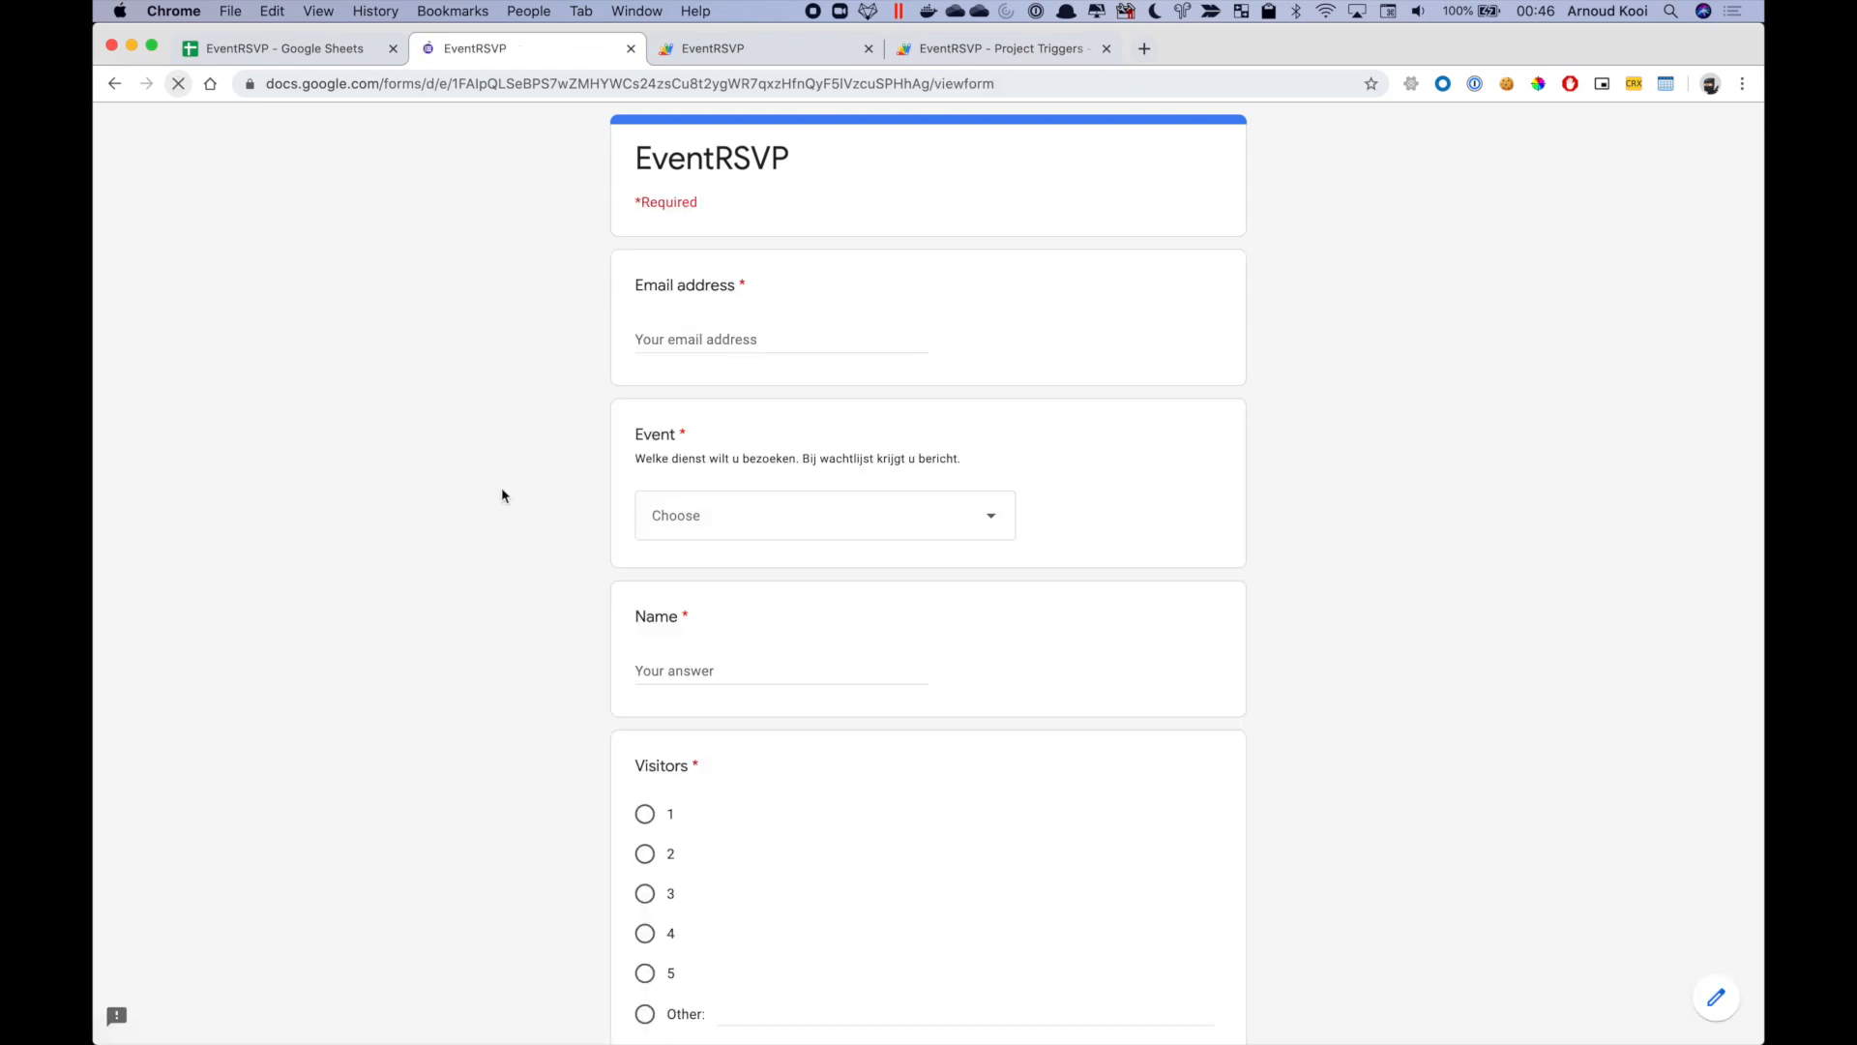
{"action": "scroll", "scroll_direction": "down", "scroll_amount": 3}
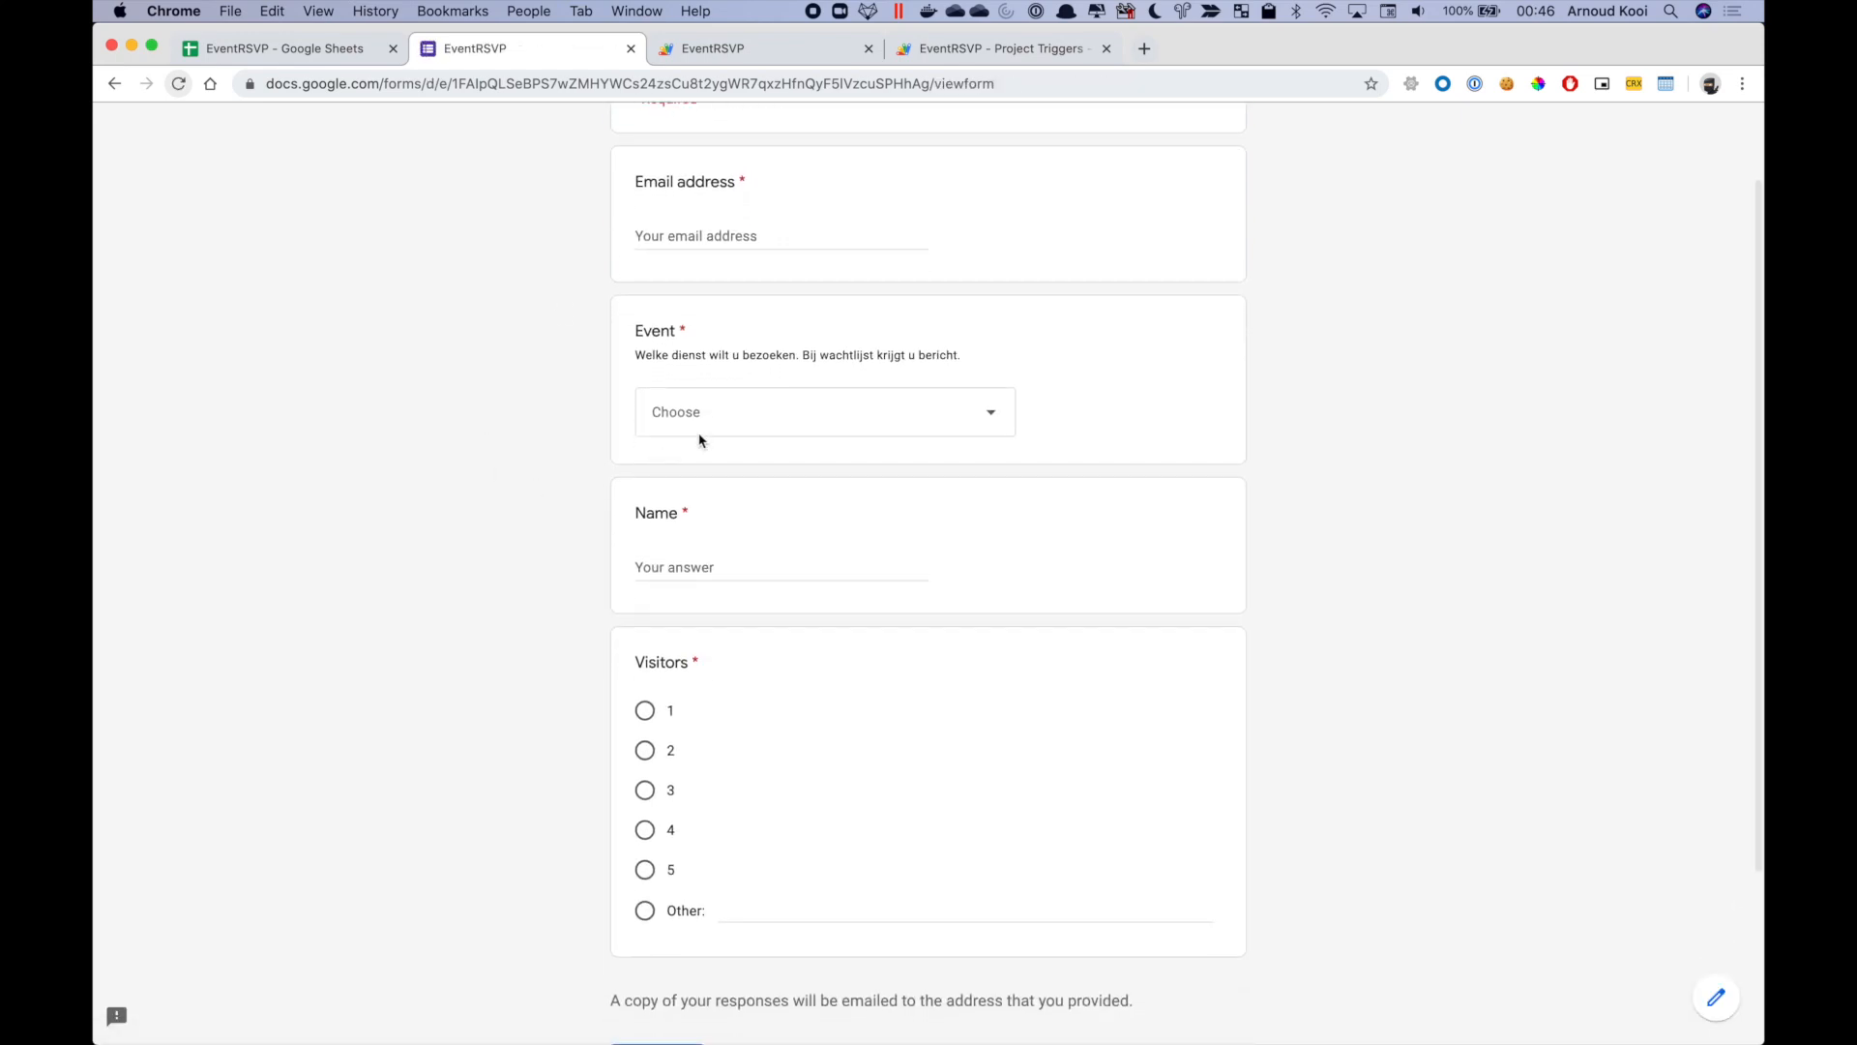
{"action": "left_click", "coordinate": [822, 411]}
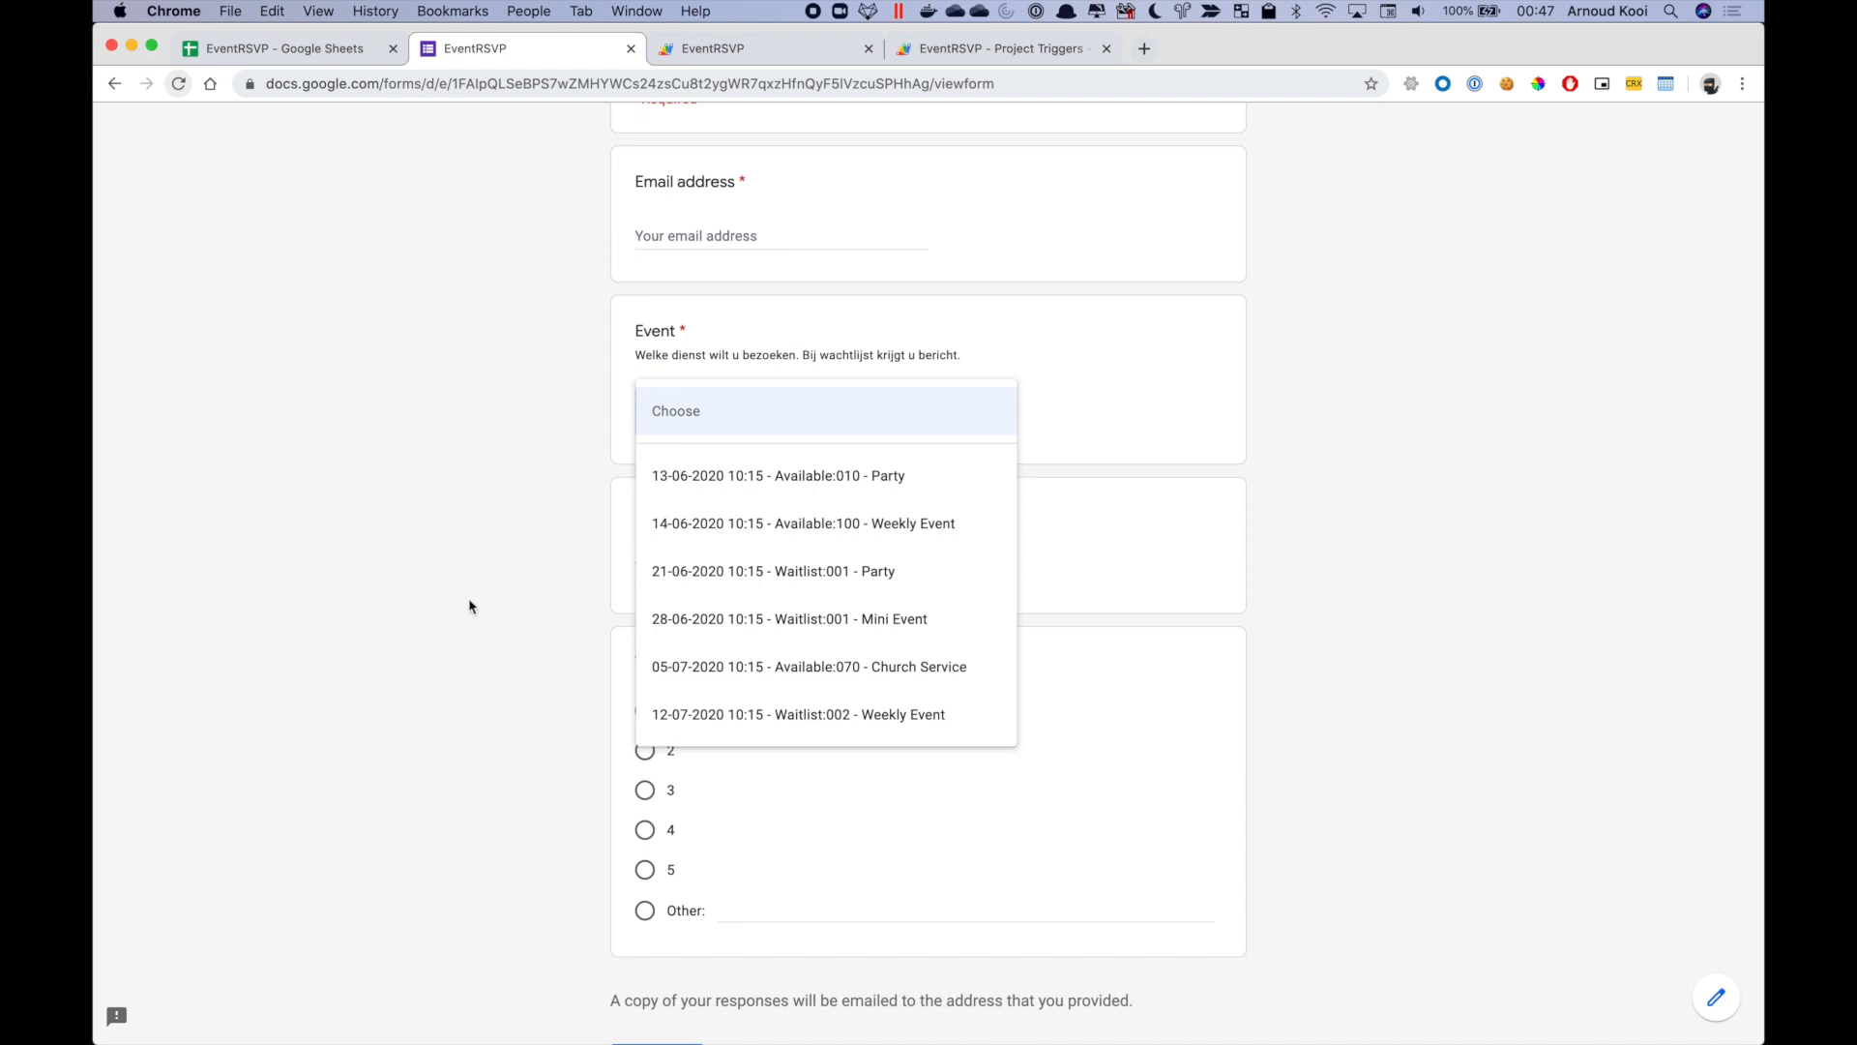
{"action": "mouse_move", "coordinate": [885, 618]}
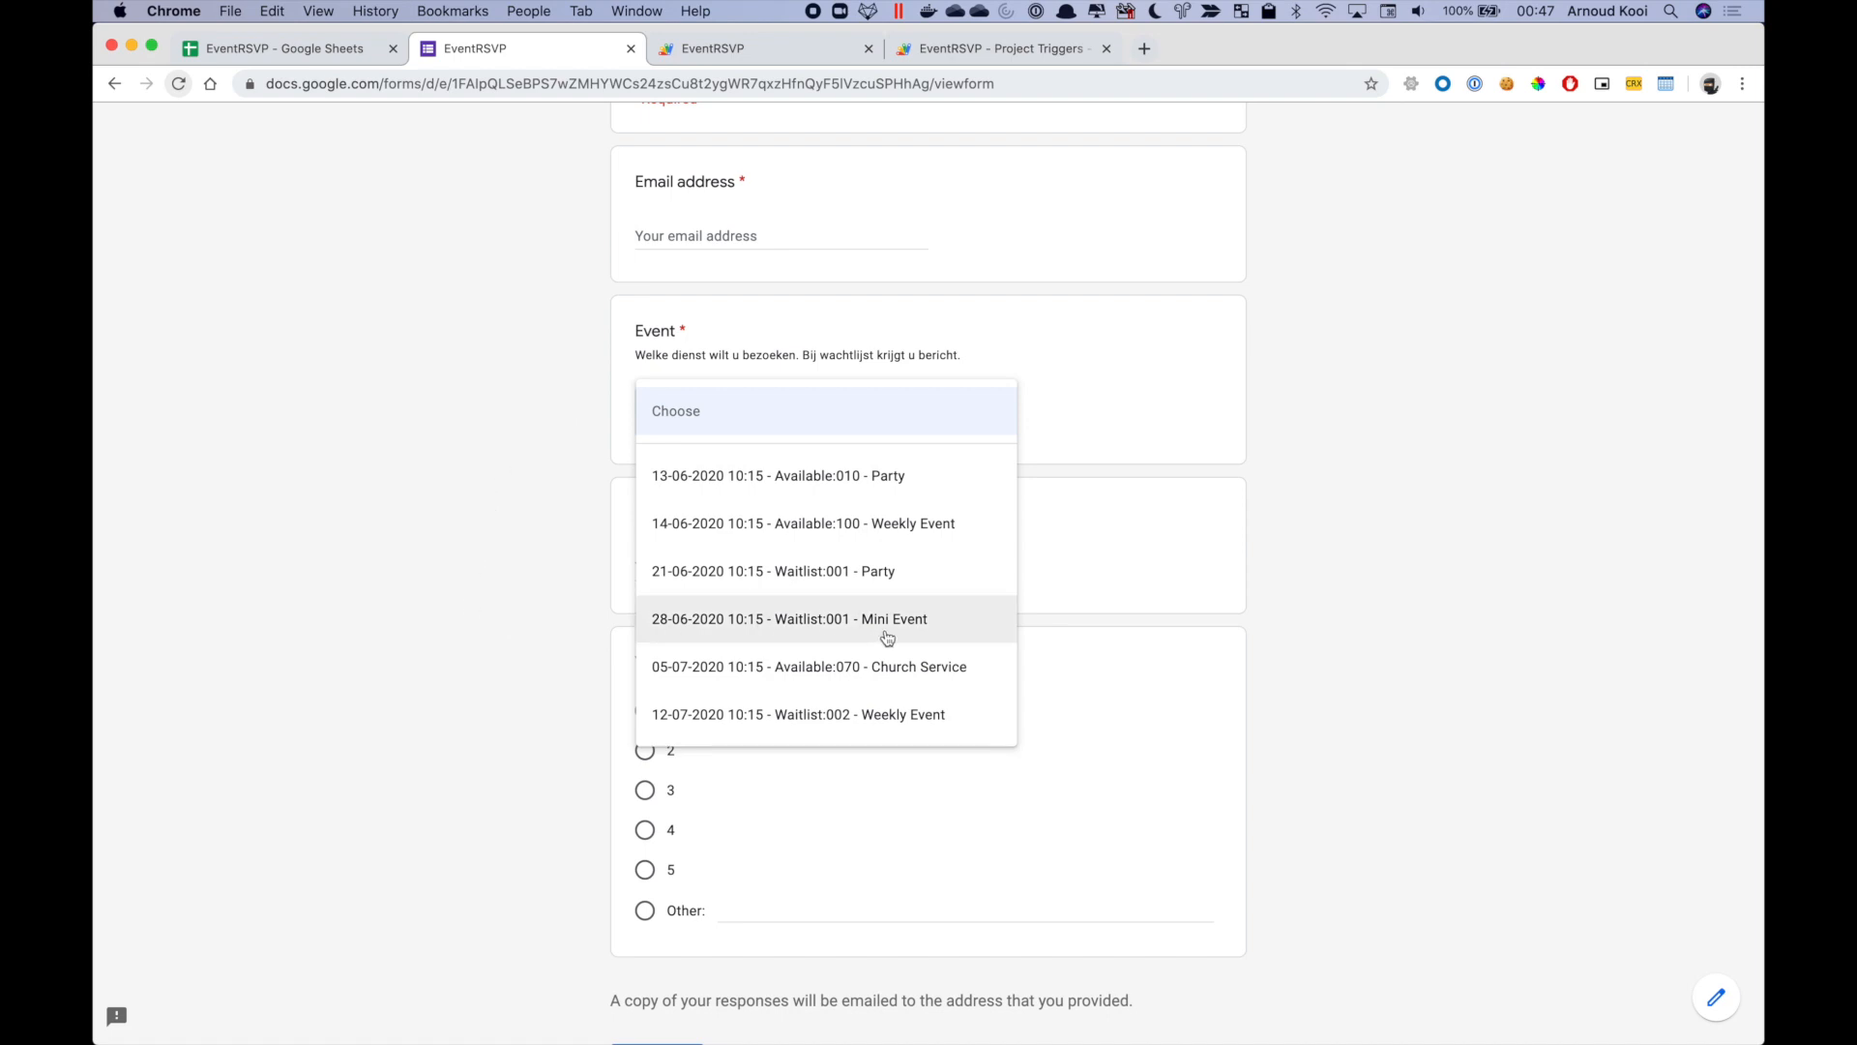
{"action": "mouse_move", "coordinate": [447, 395]}
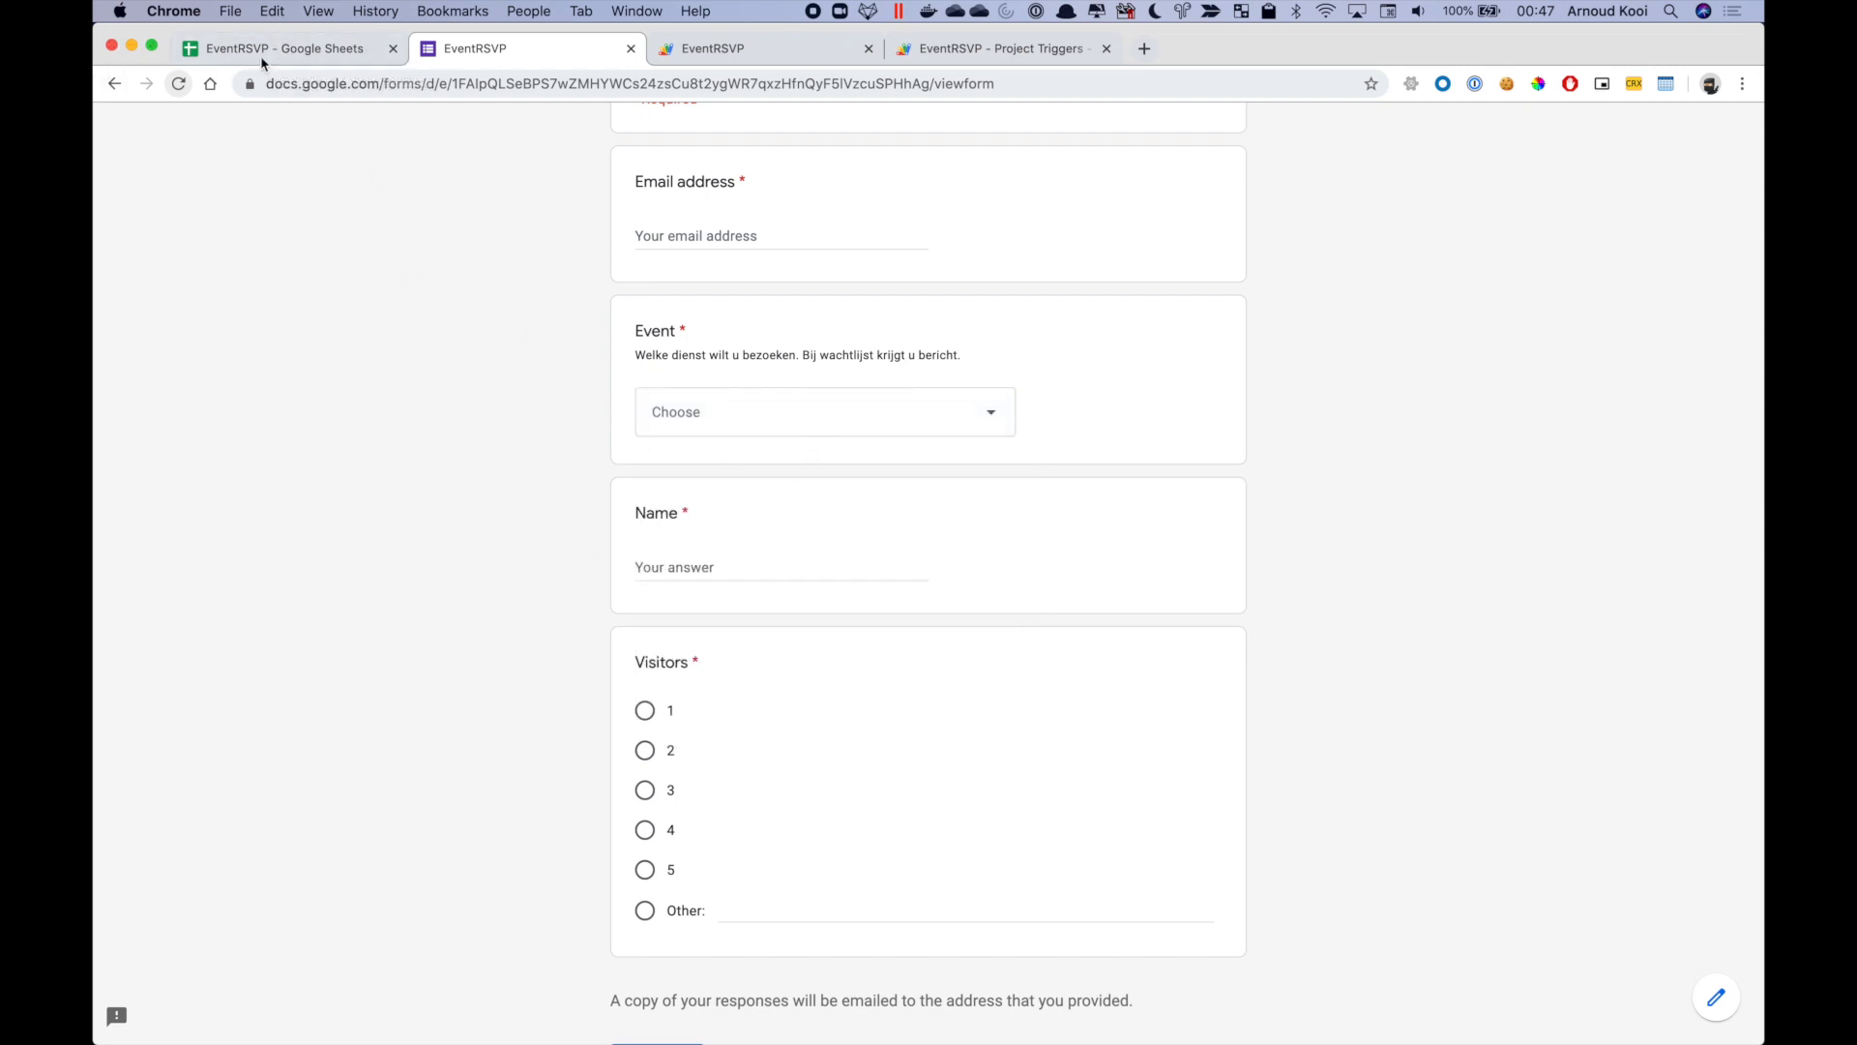
- Return to the EventRSVP spreadsheet and view the RSVP form-responses sheet
{"action": "left_click", "coordinate": [280, 48]}
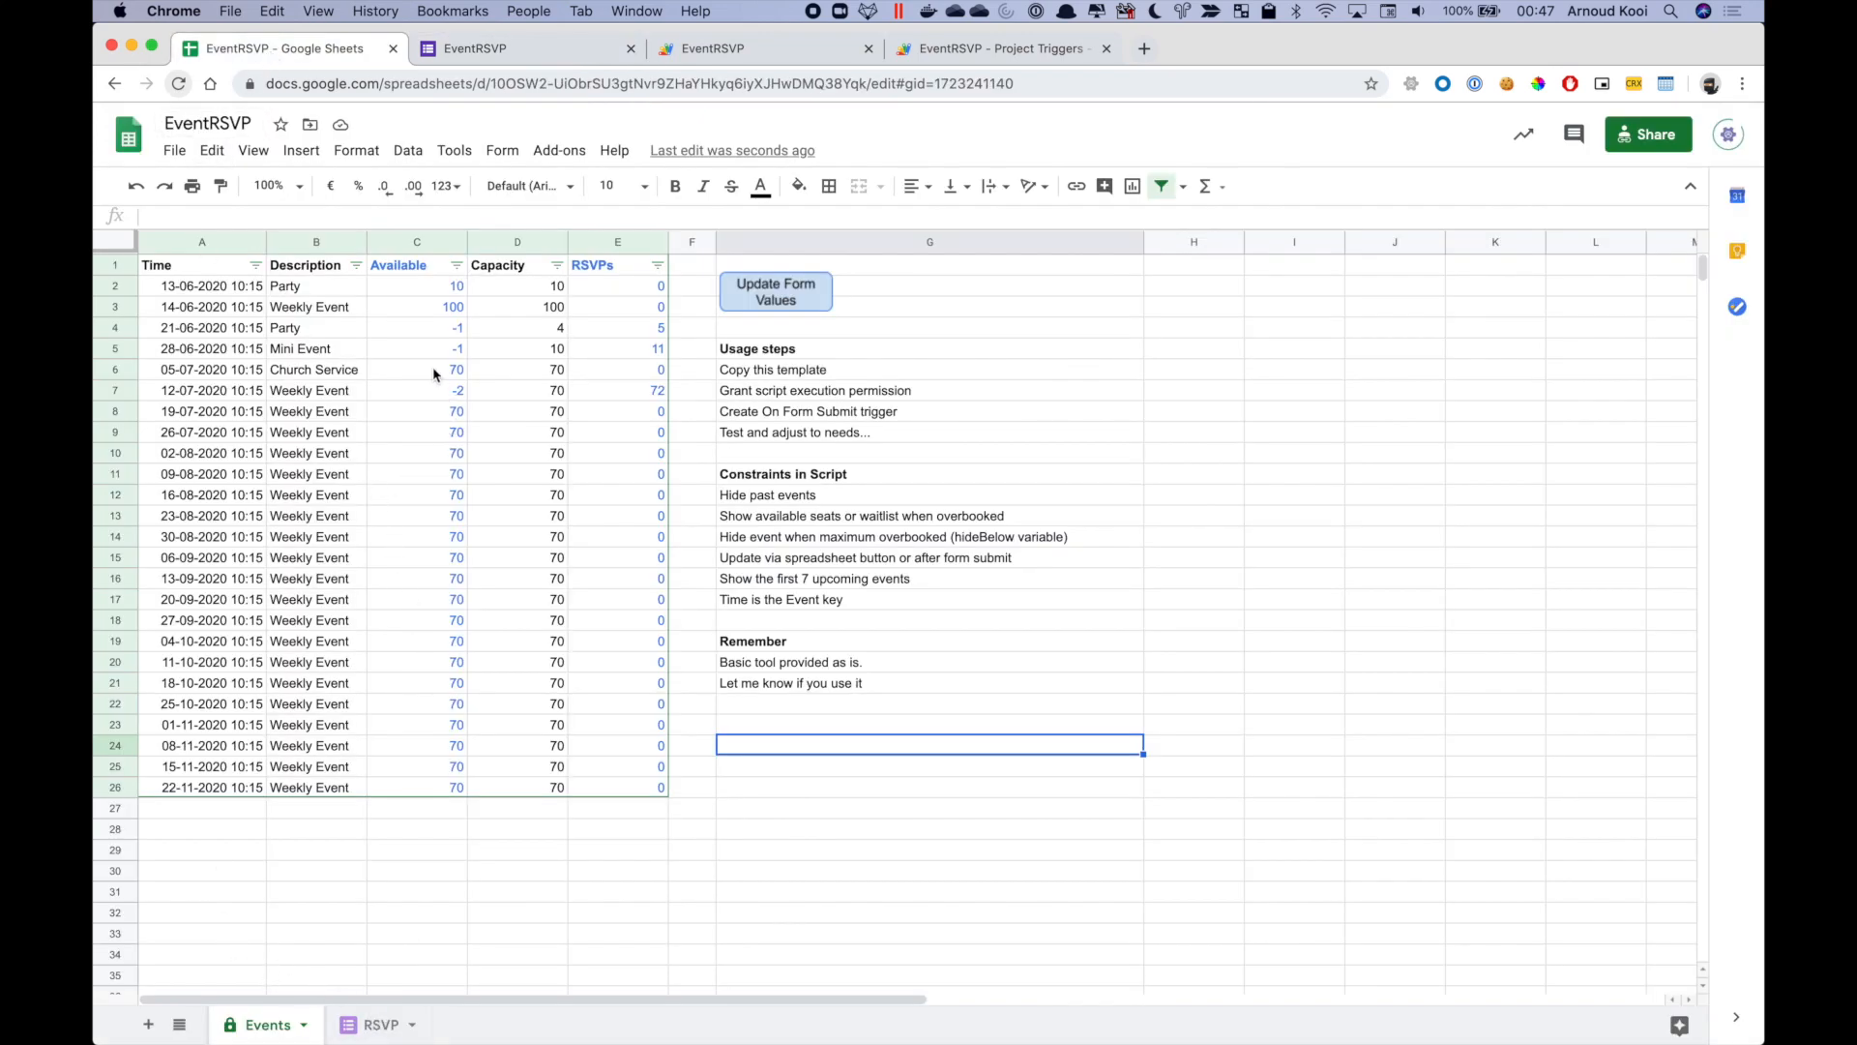
{"action": "mouse_move", "coordinate": [417, 352]}
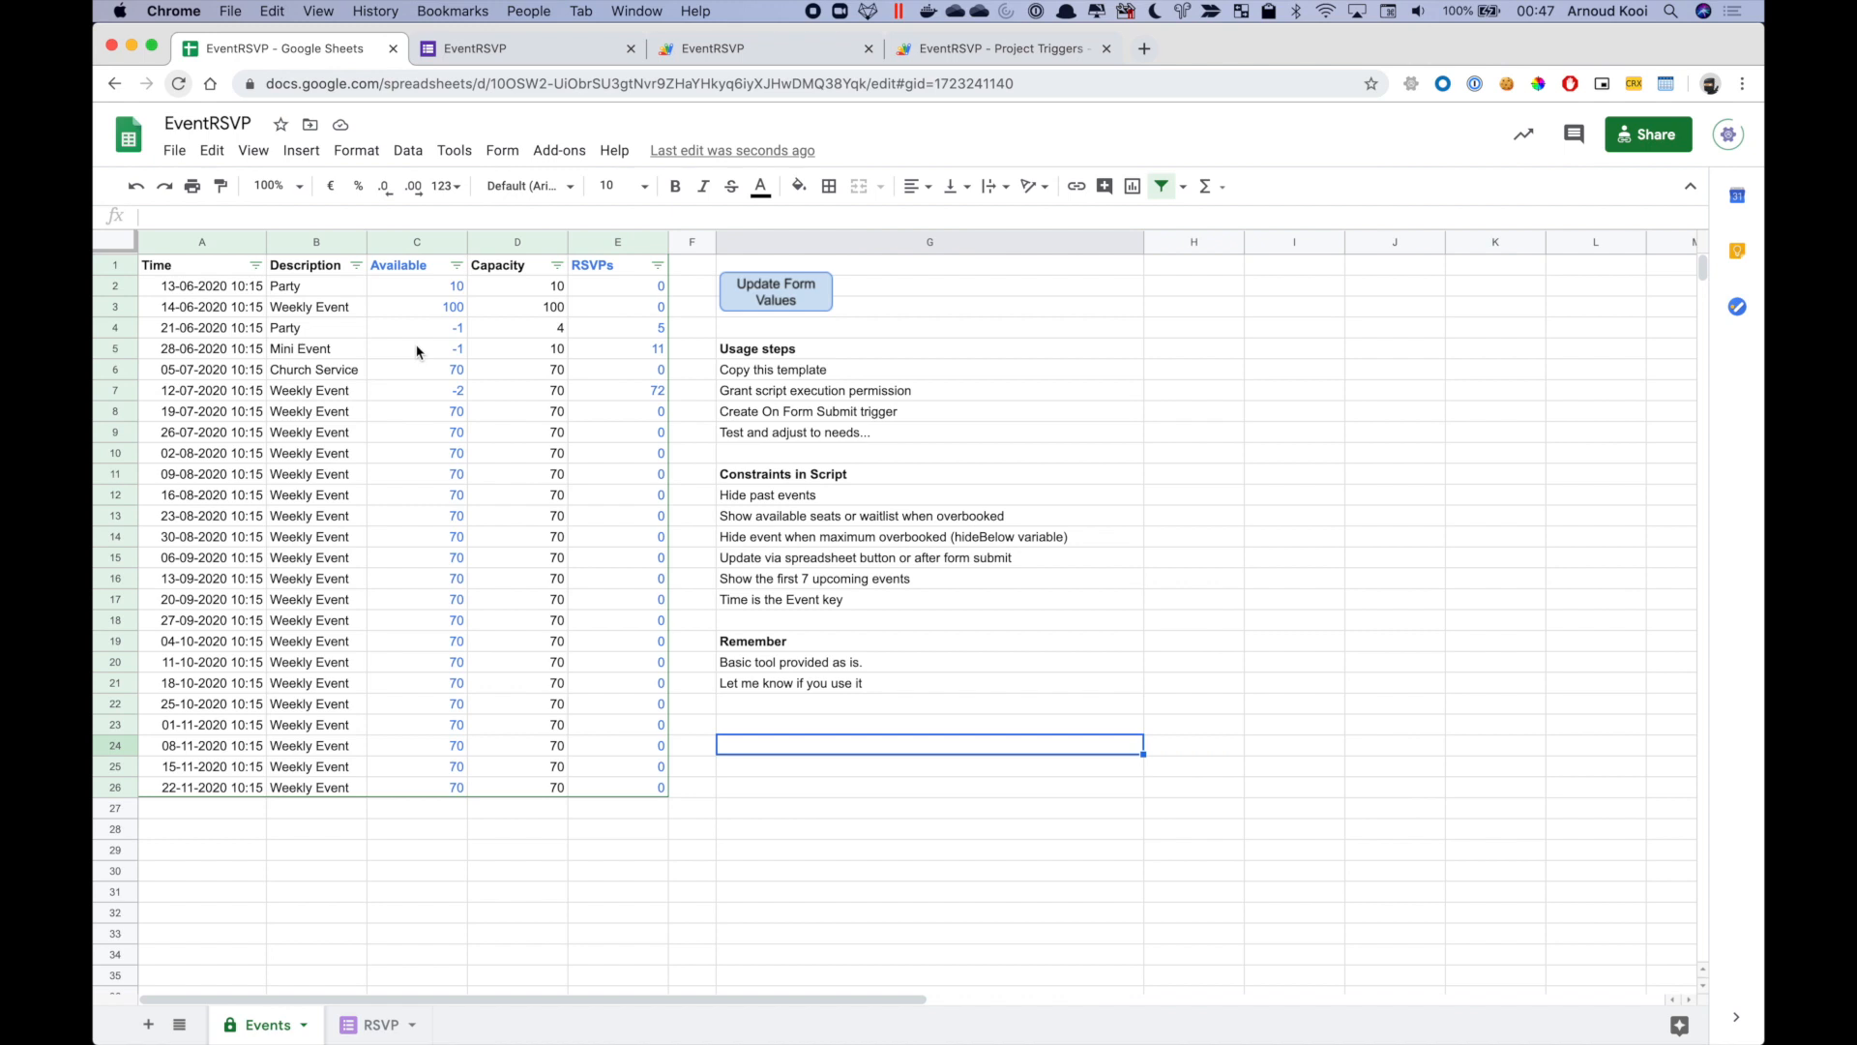
{"action": "mouse_move", "coordinate": [396, 1034]}
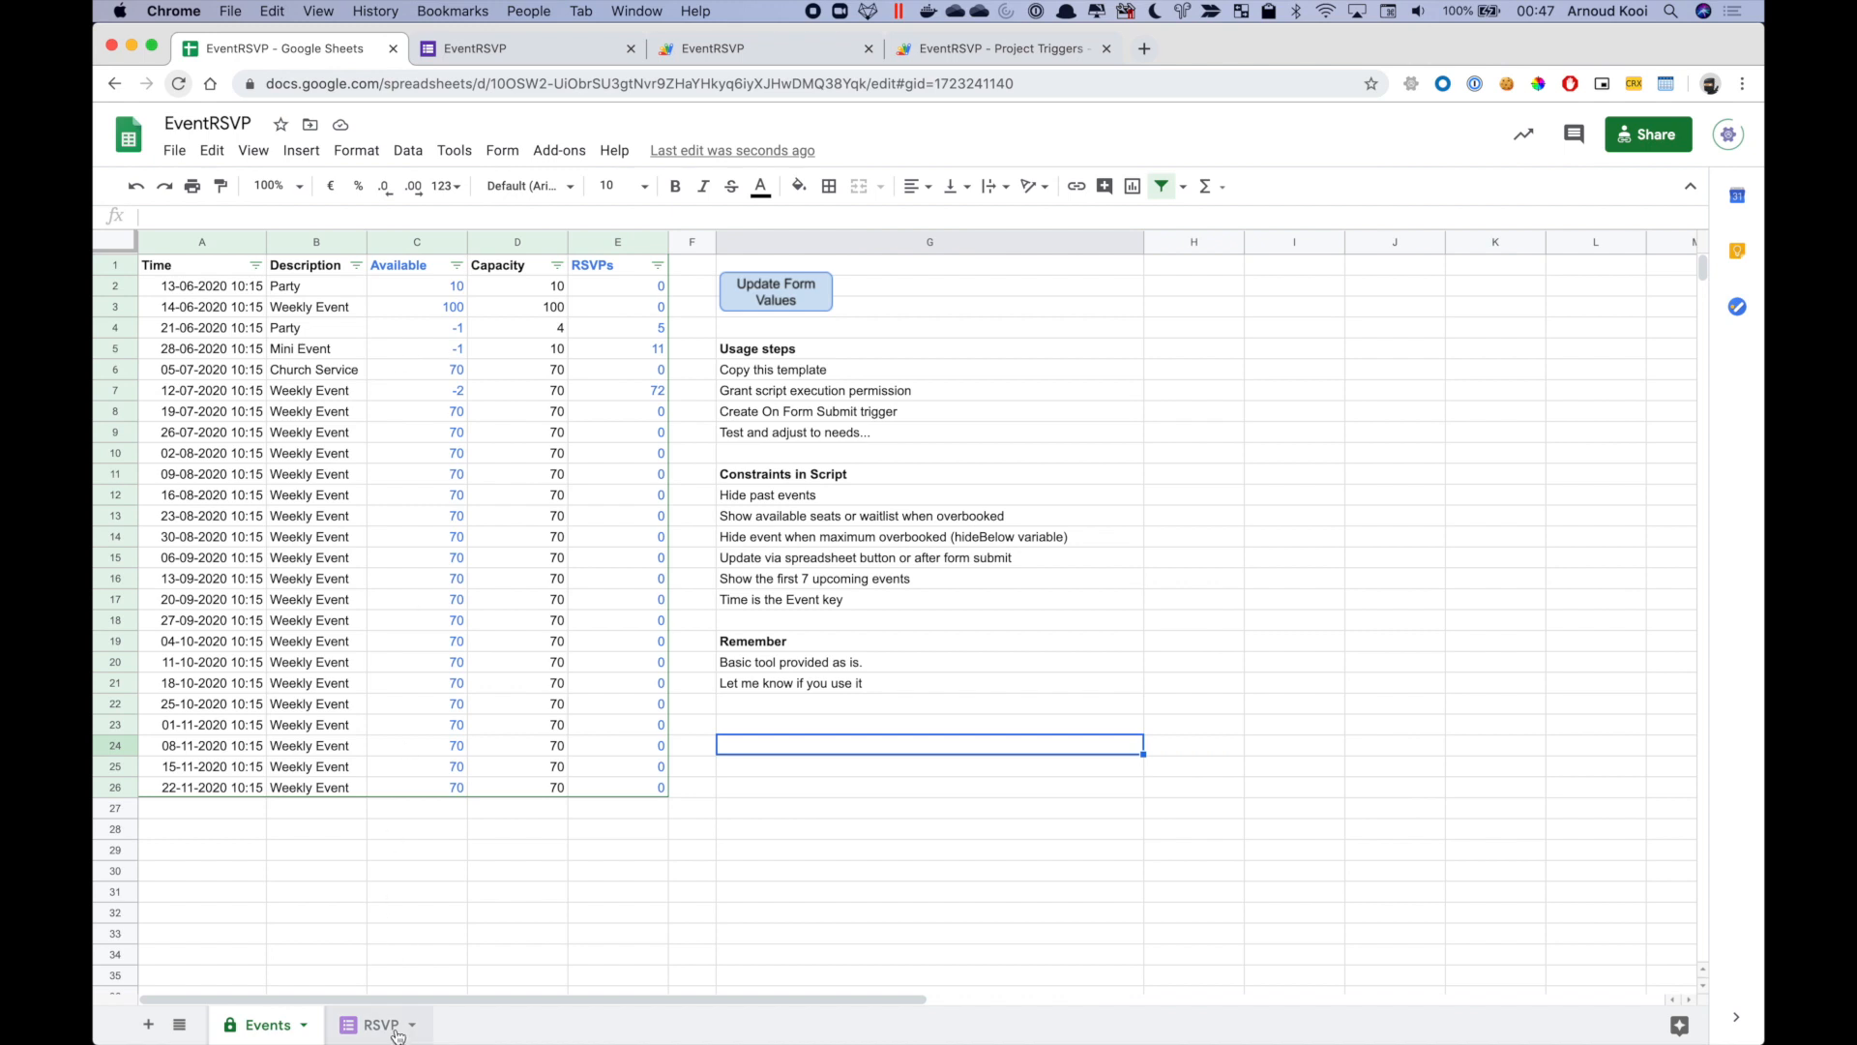
{"action": "left_click", "coordinate": [381, 1024]}
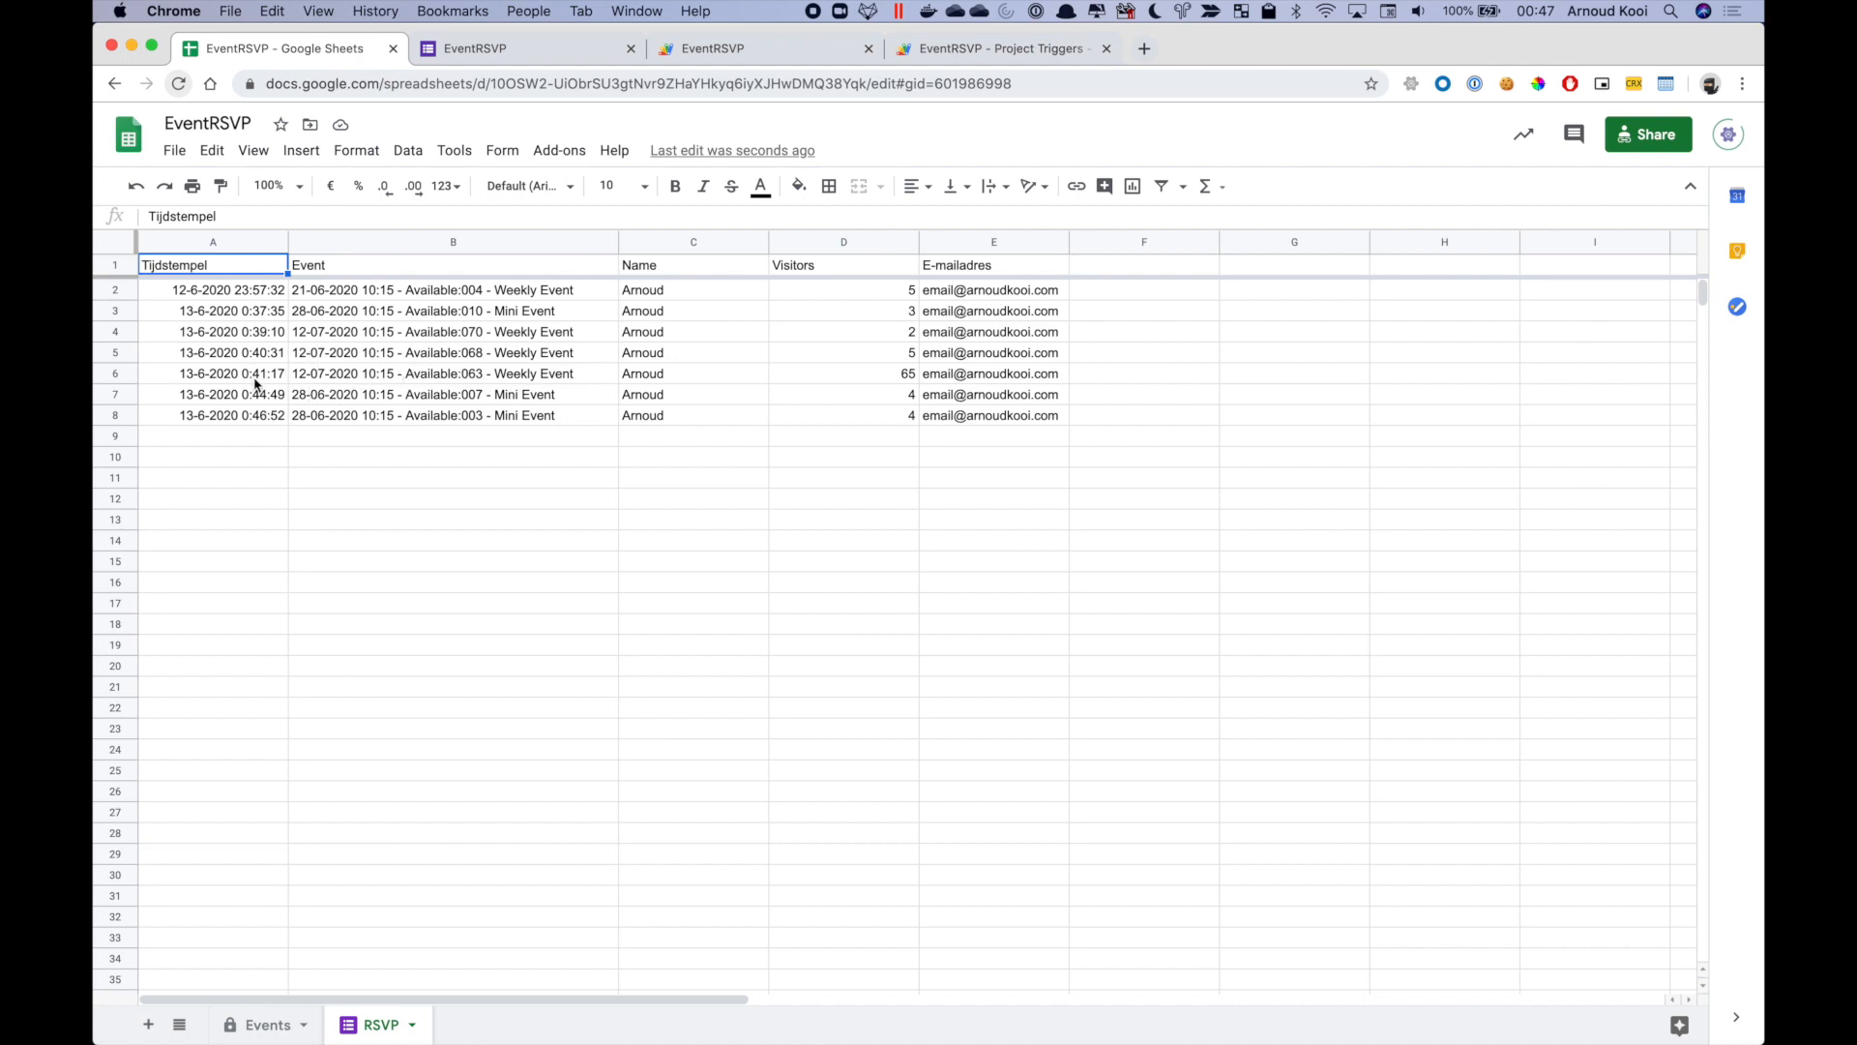
{"action": "mouse_move", "coordinate": [300, 389]}
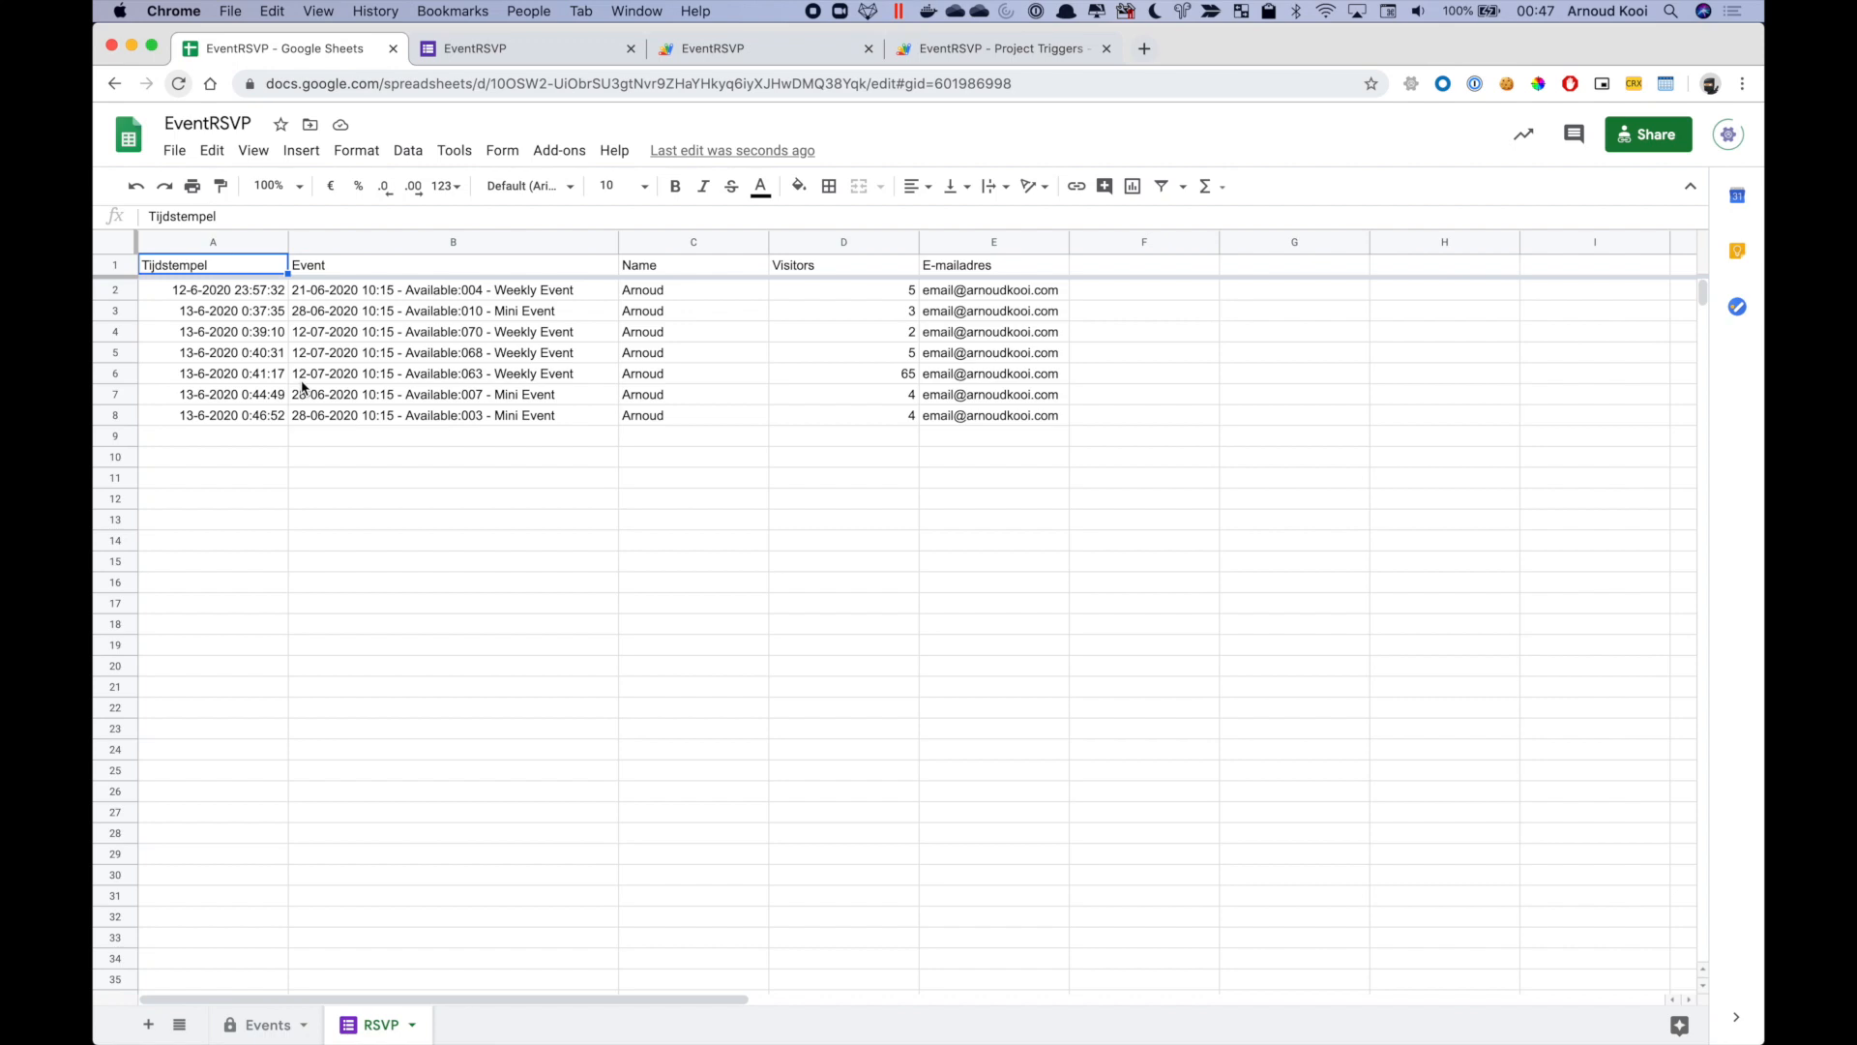
{"action": "mouse_move", "coordinate": [349, 379]}
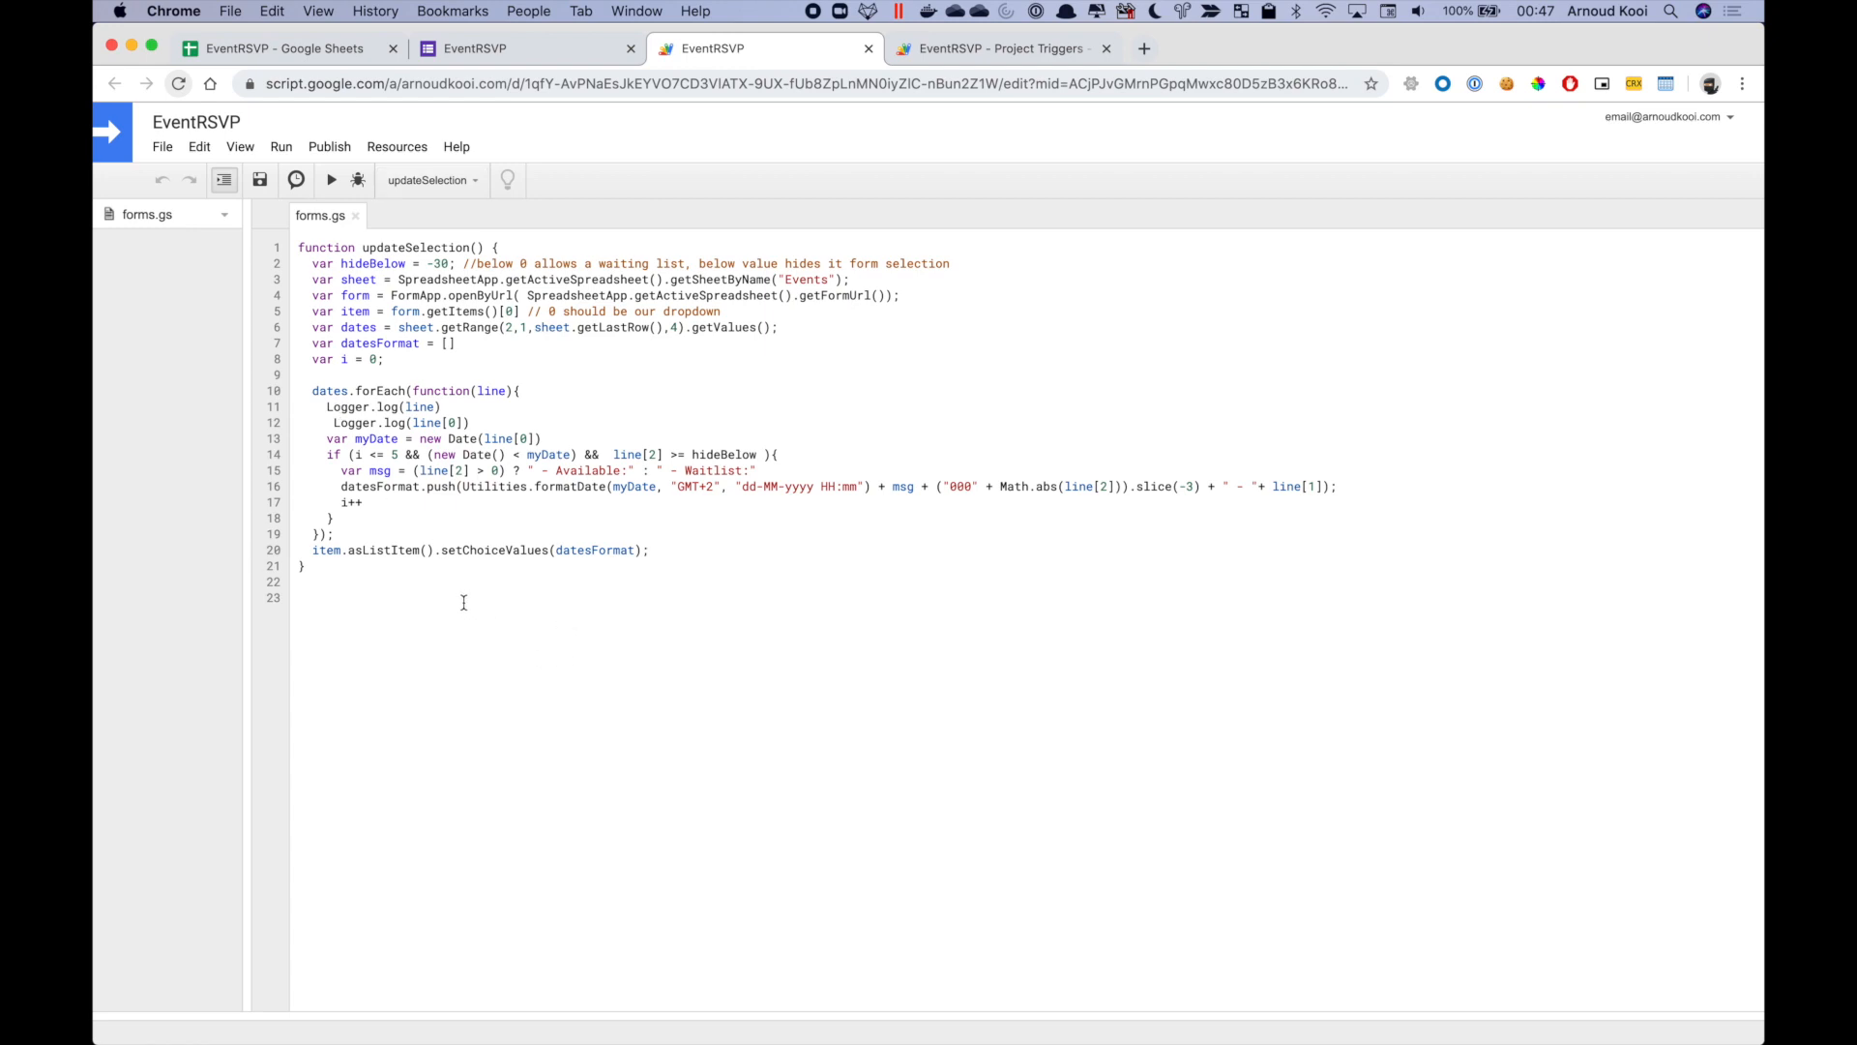
{"action": "mouse_move", "coordinate": [415, 550]}
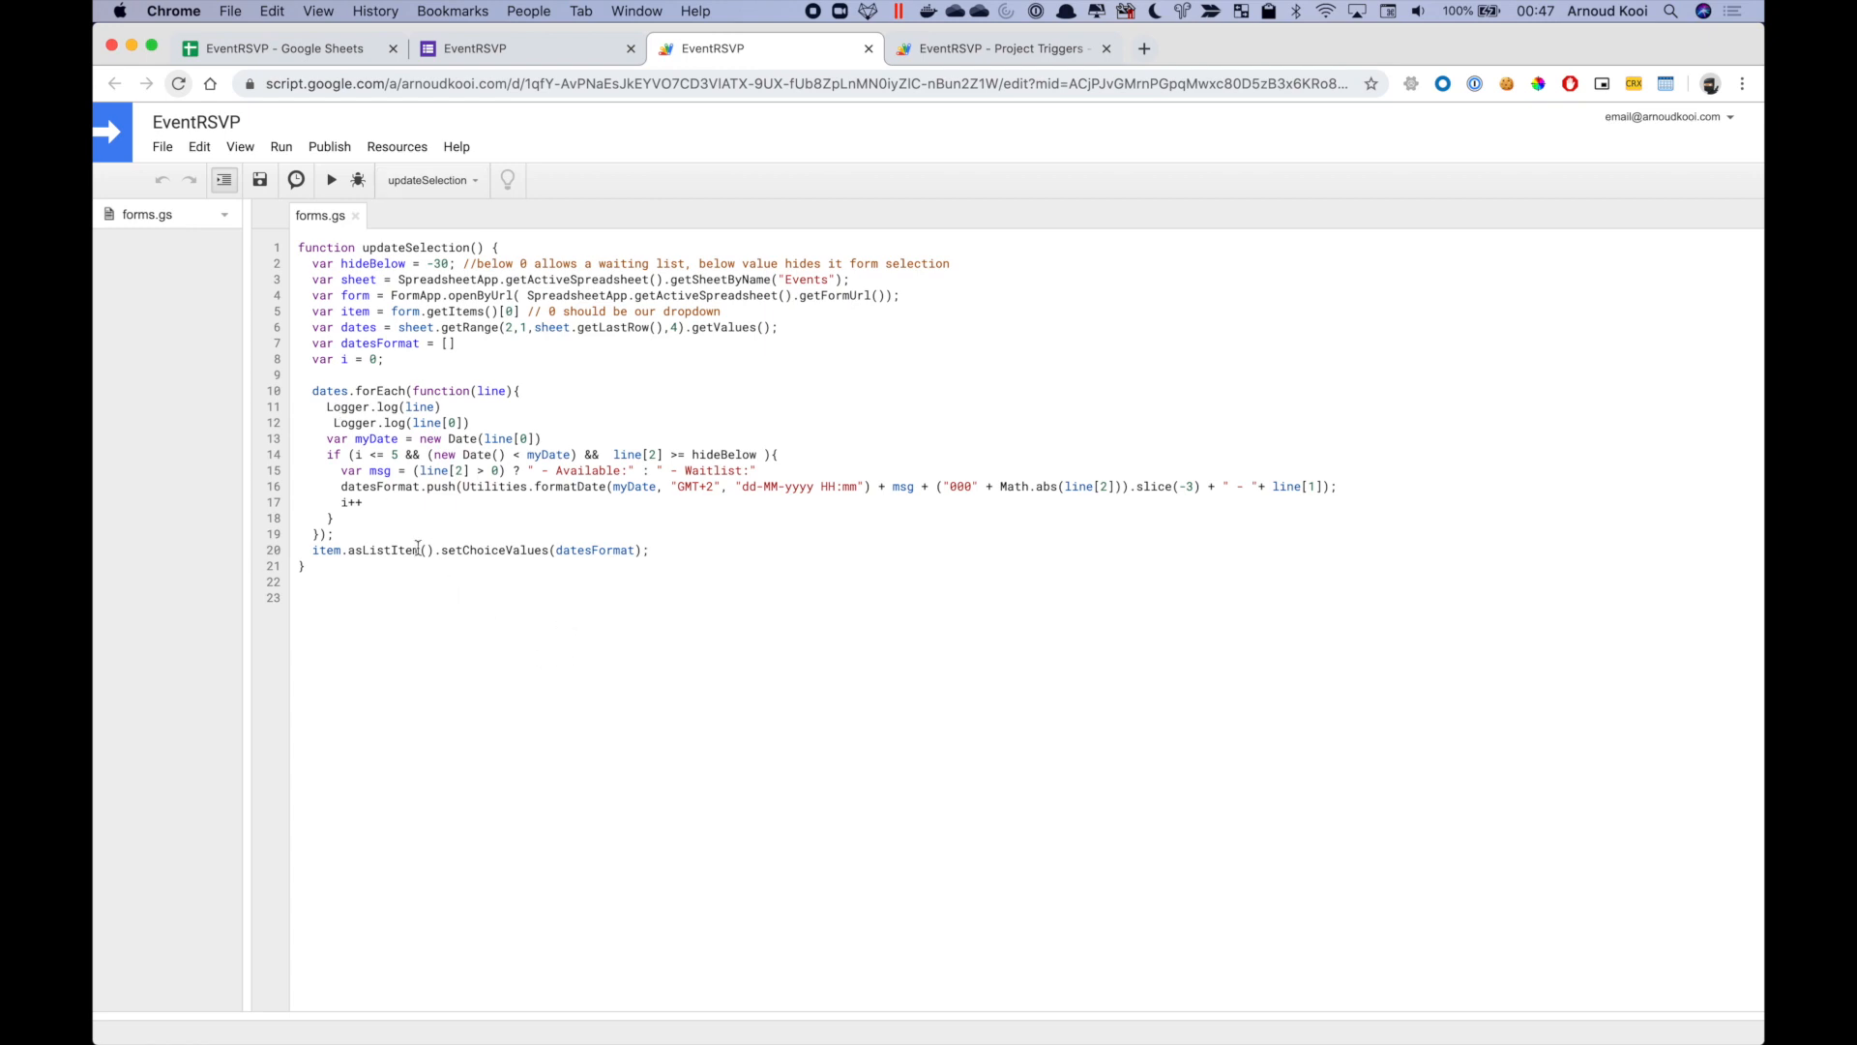
{"action": "mouse_move", "coordinate": [395, 507]}
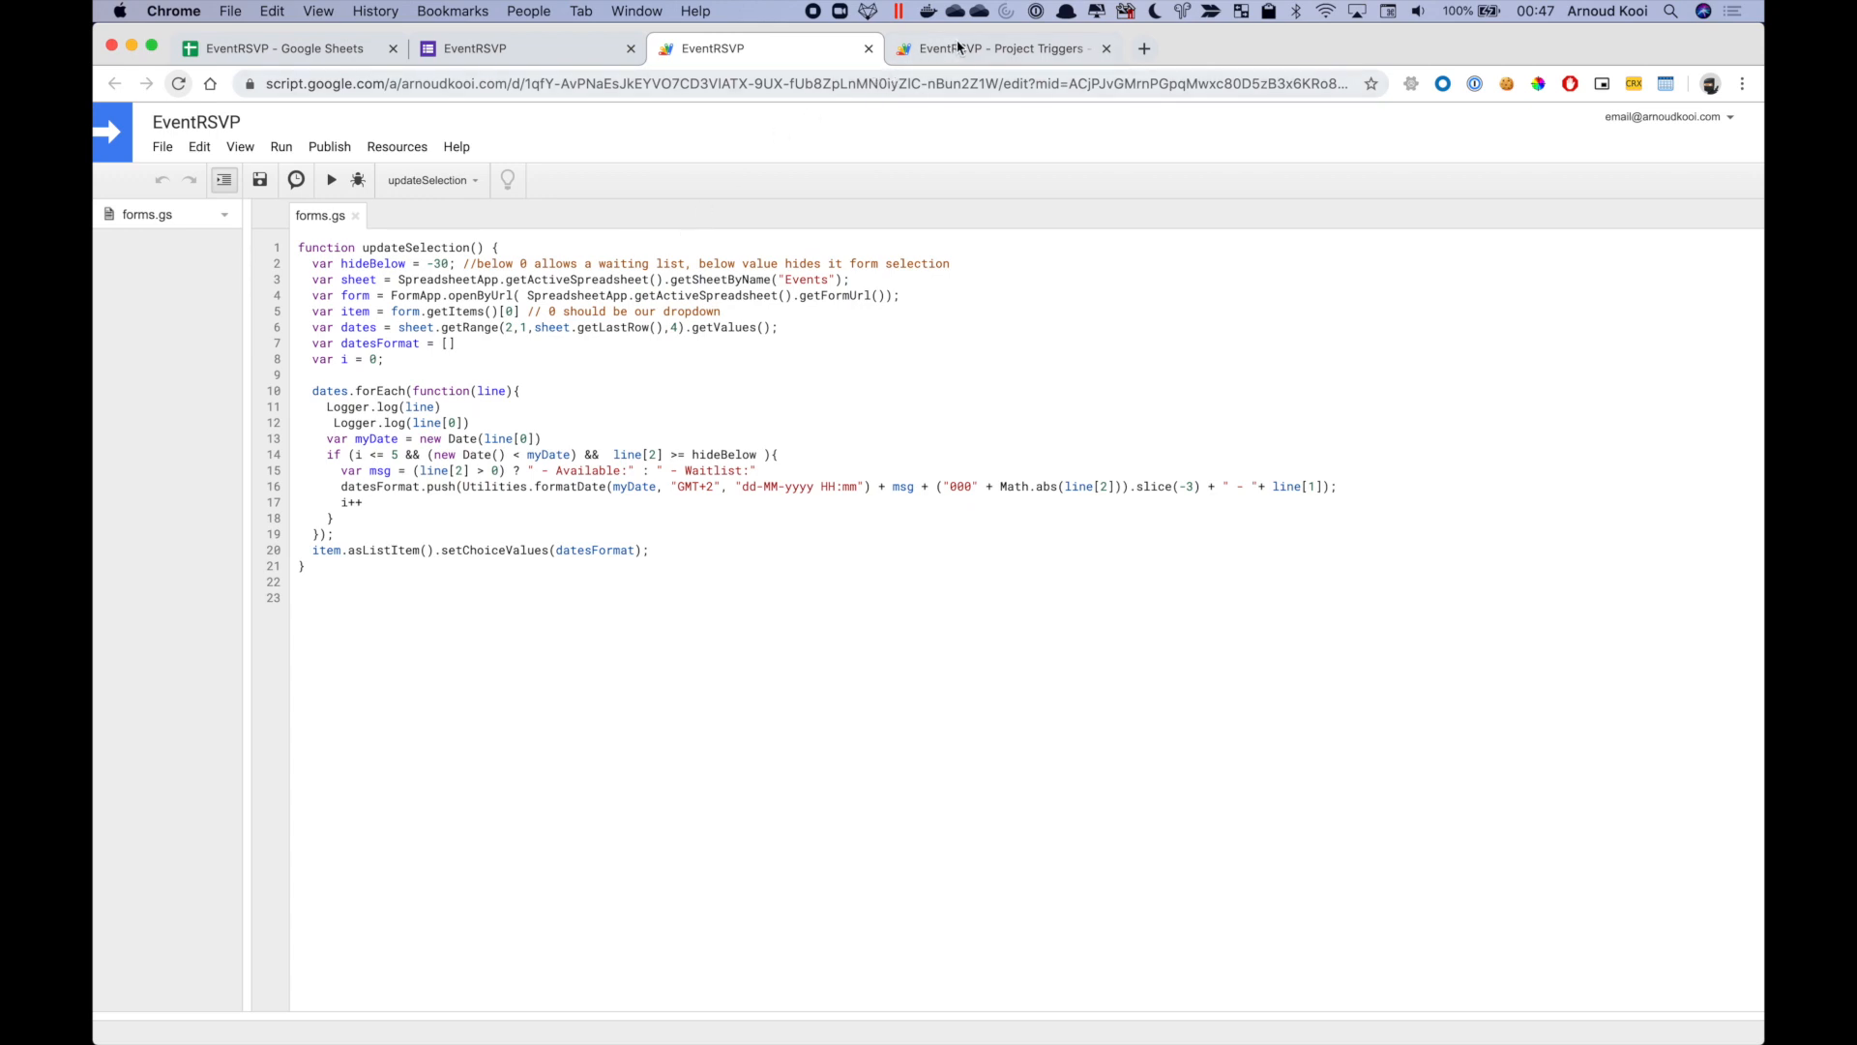
- View the EventRSVP project triggers list showing the updateSelection on-form-submit trigger
{"action": "left_click", "coordinate": [999, 49]}
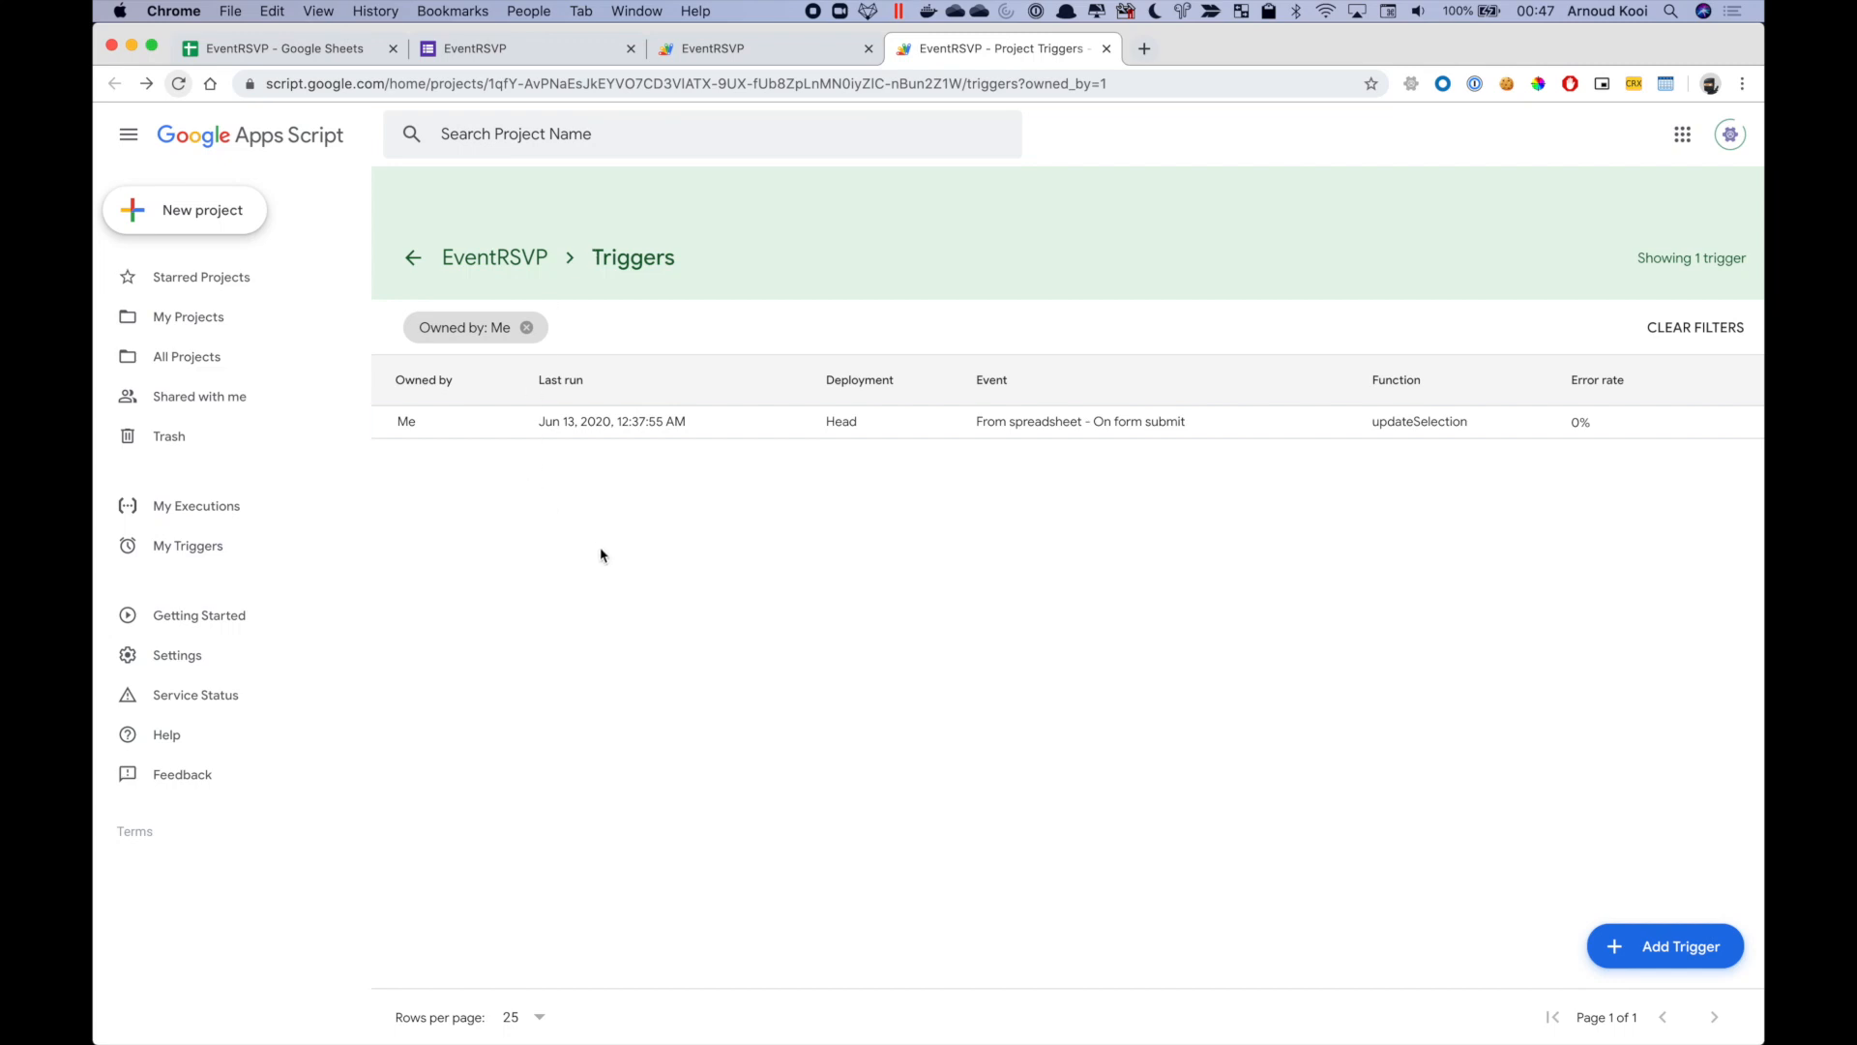
{"action": "mouse_move", "coordinate": [638, 548]}
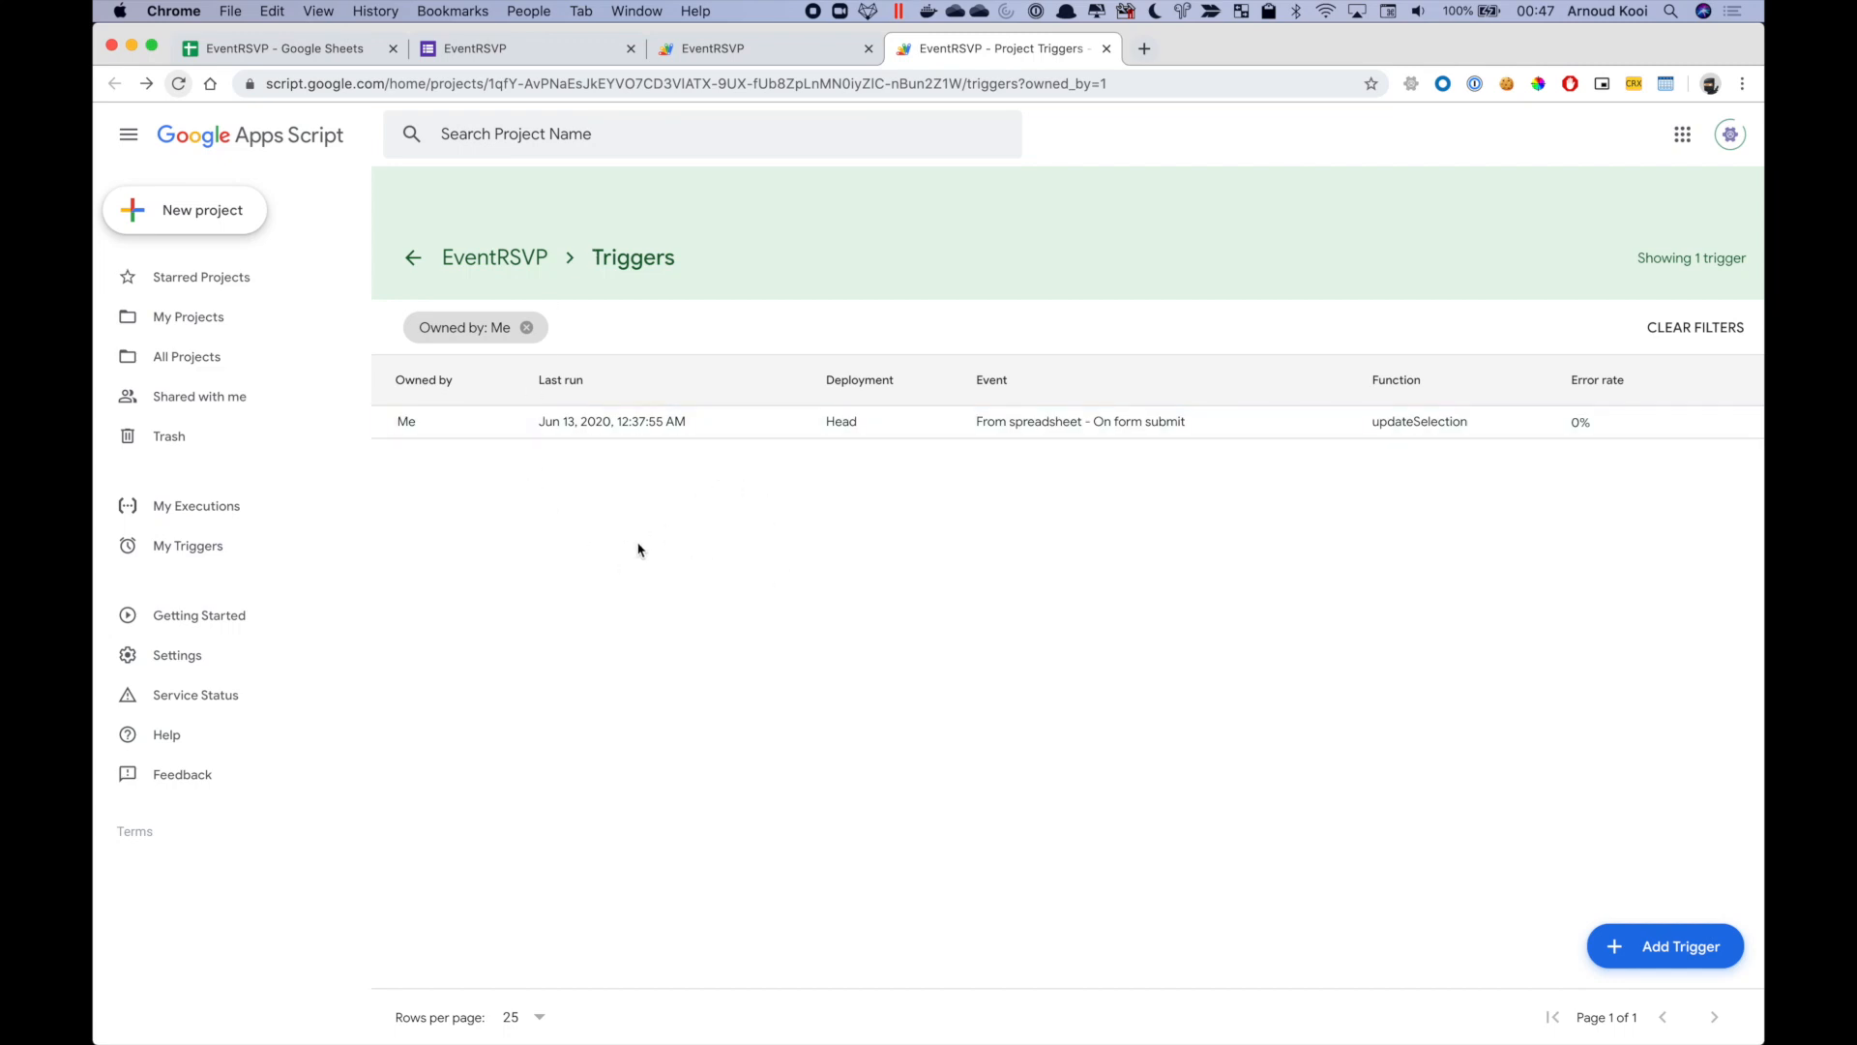
{"action": "mouse_move", "coordinate": [602, 517]}
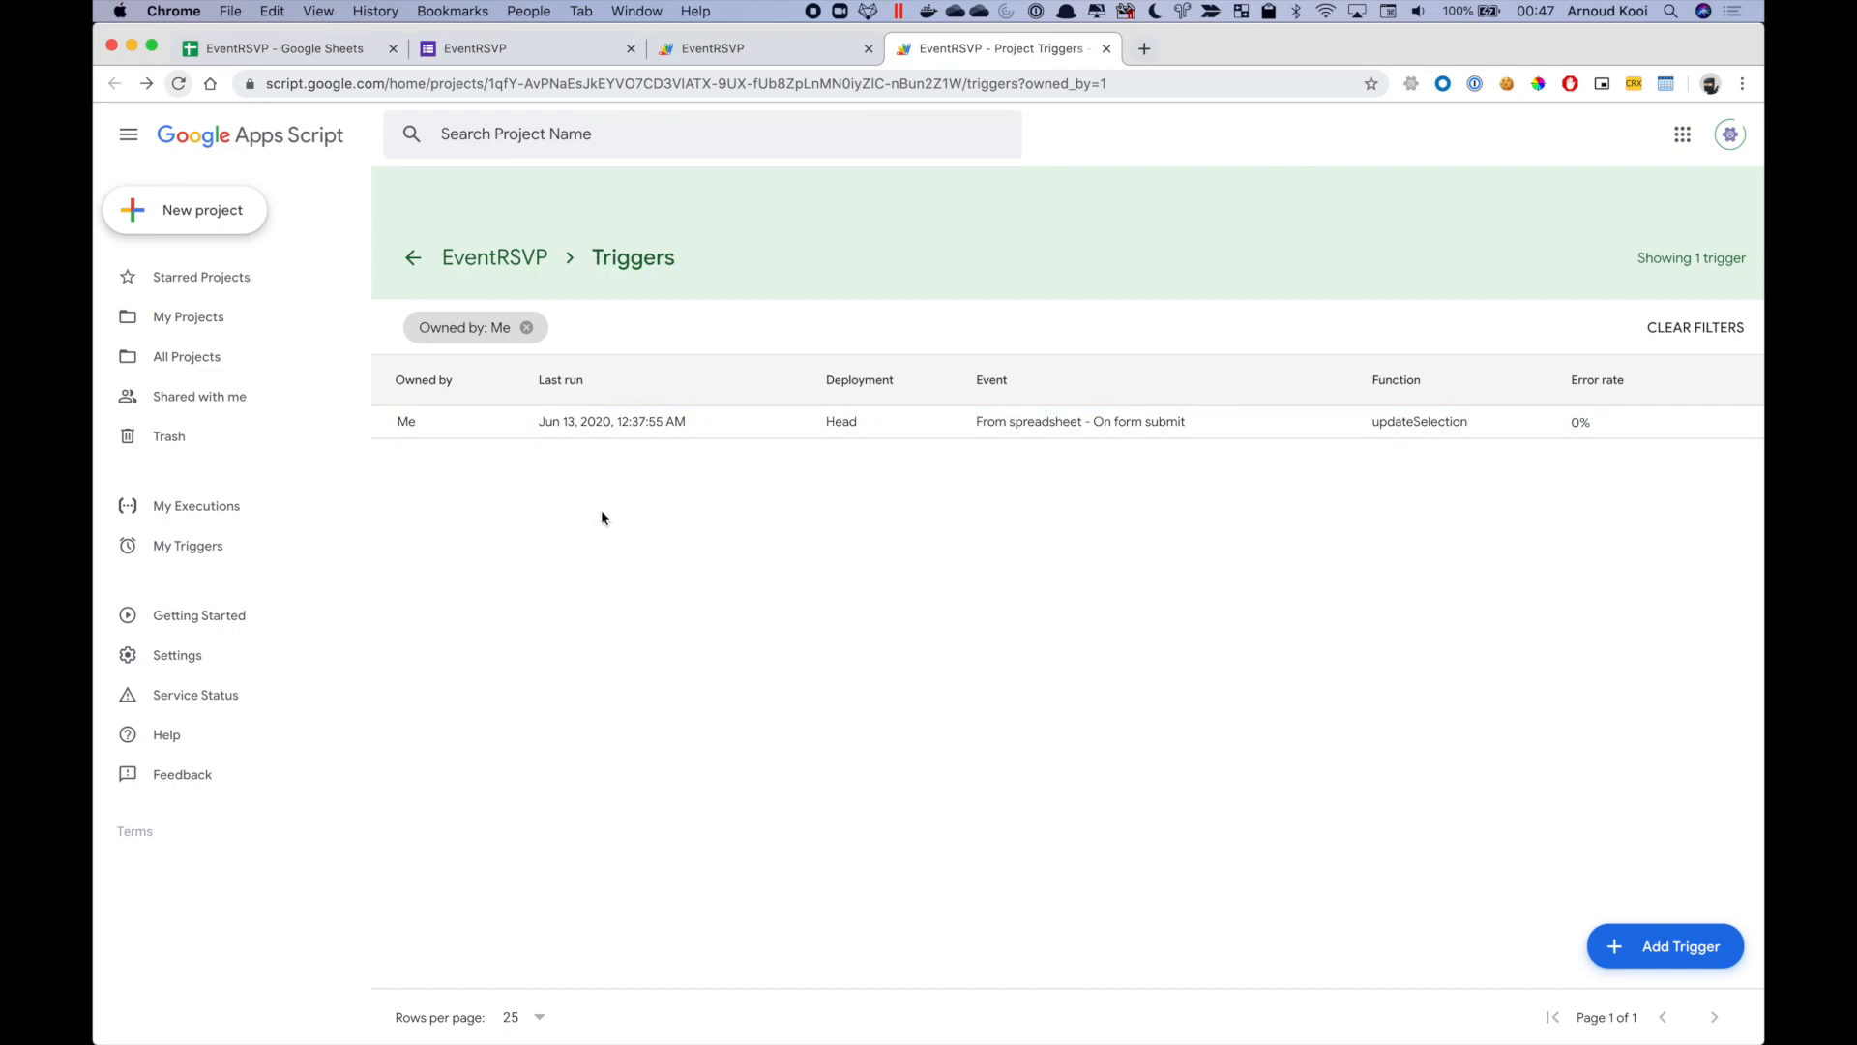
{"action": "mouse_move", "coordinate": [1392, 520]}
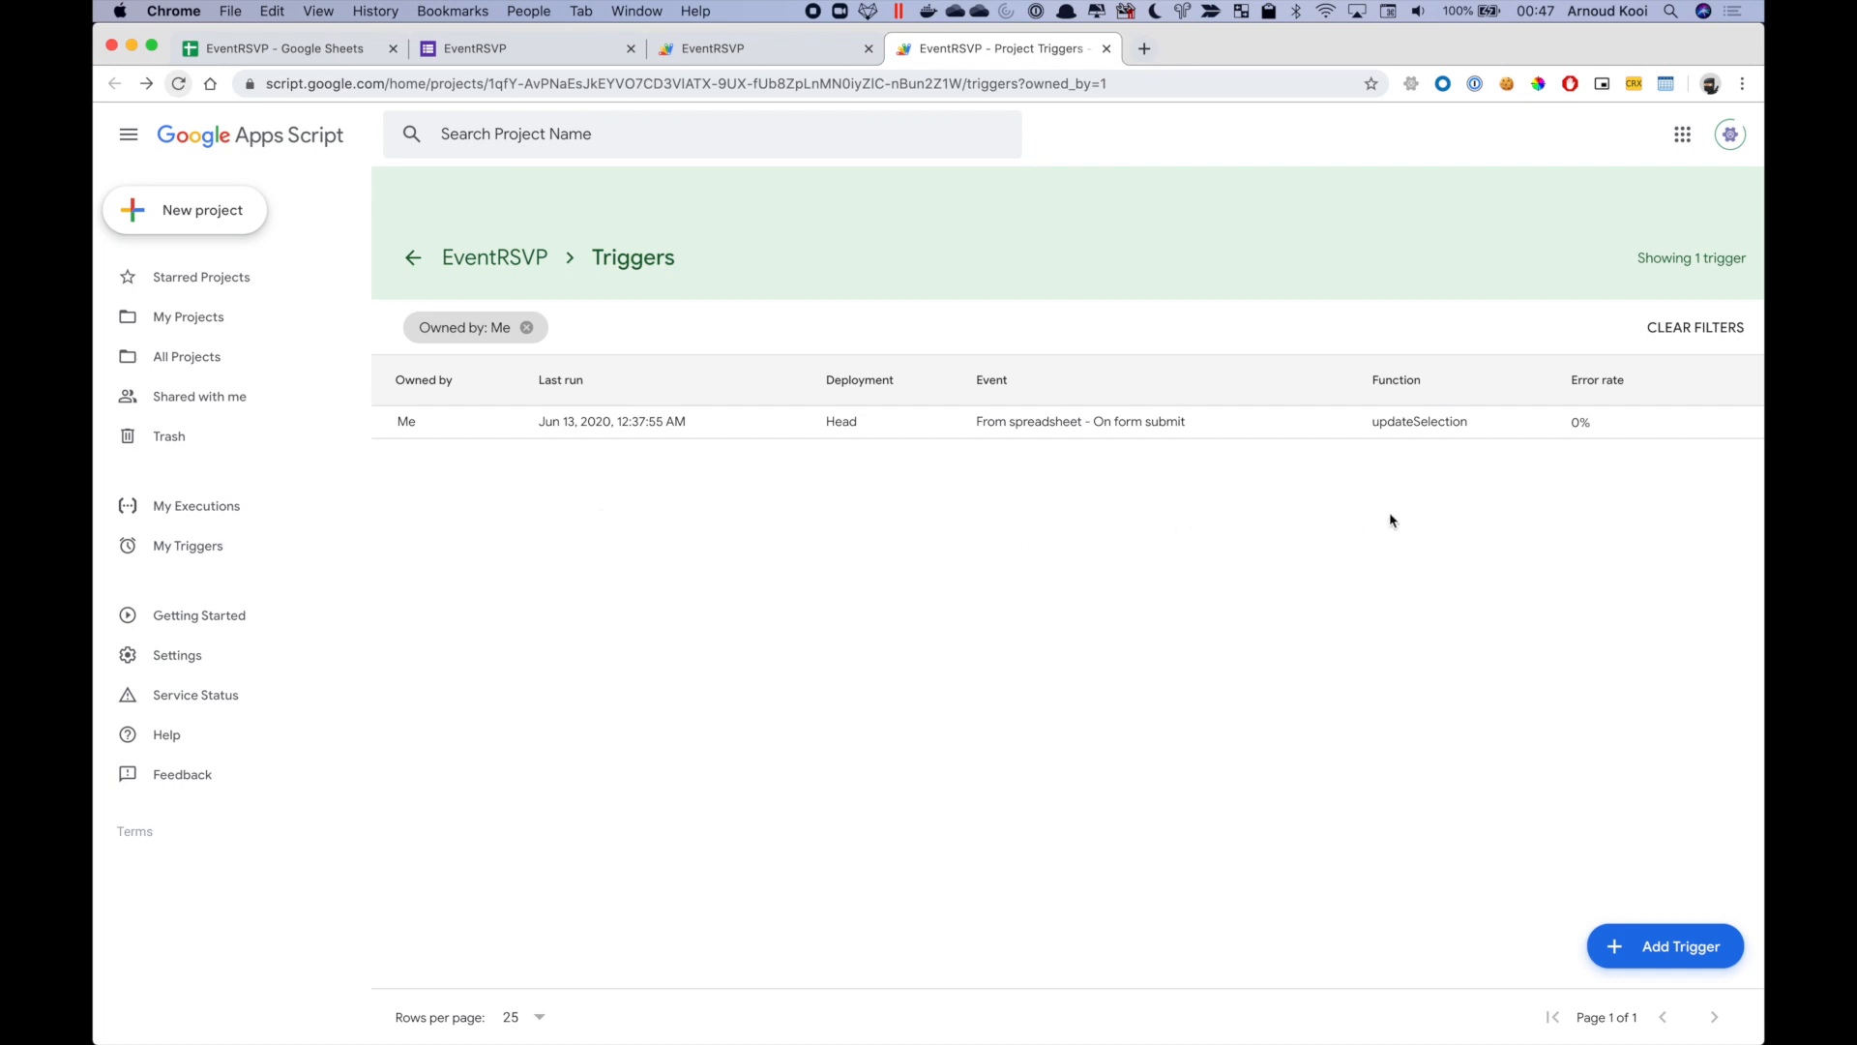
{"action": "mouse_move", "coordinate": [1694, 422]}
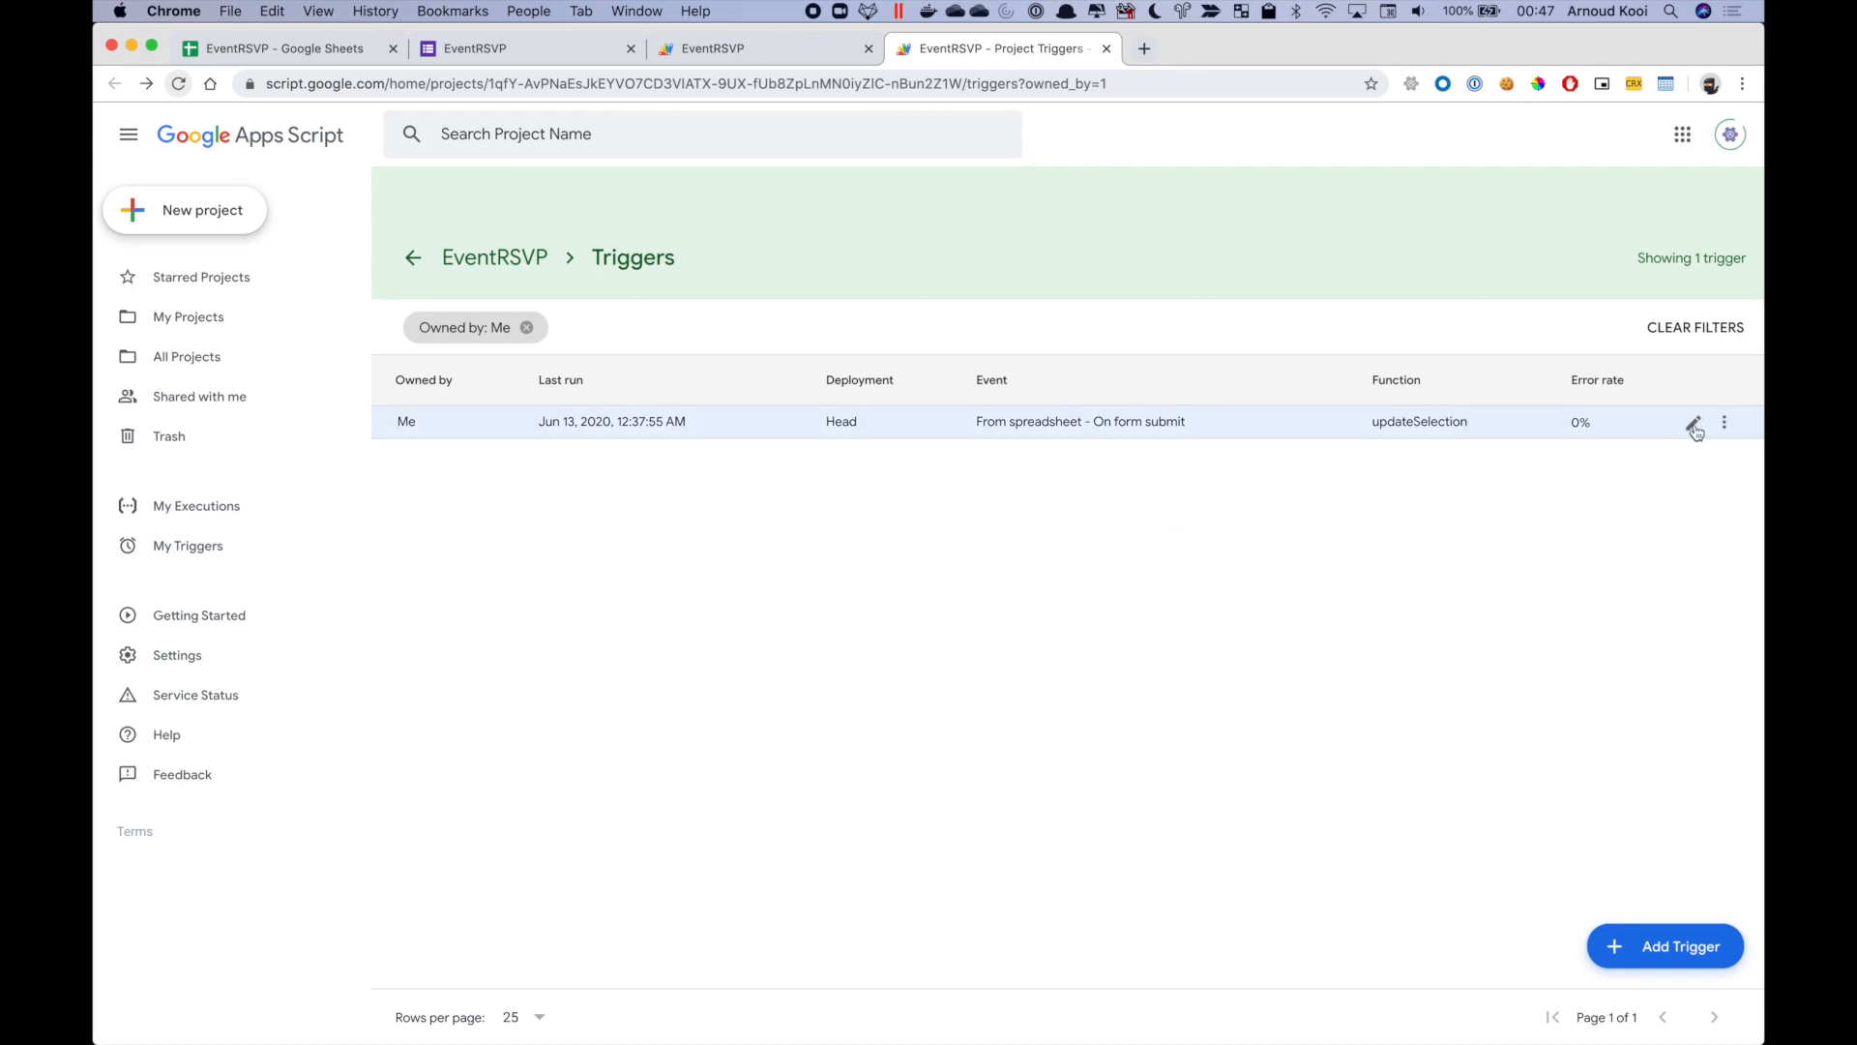
- Open the Edit Trigger dialog for the updateSelection on-form-submit trigger
{"action": "left_click", "coordinate": [1694, 421]}
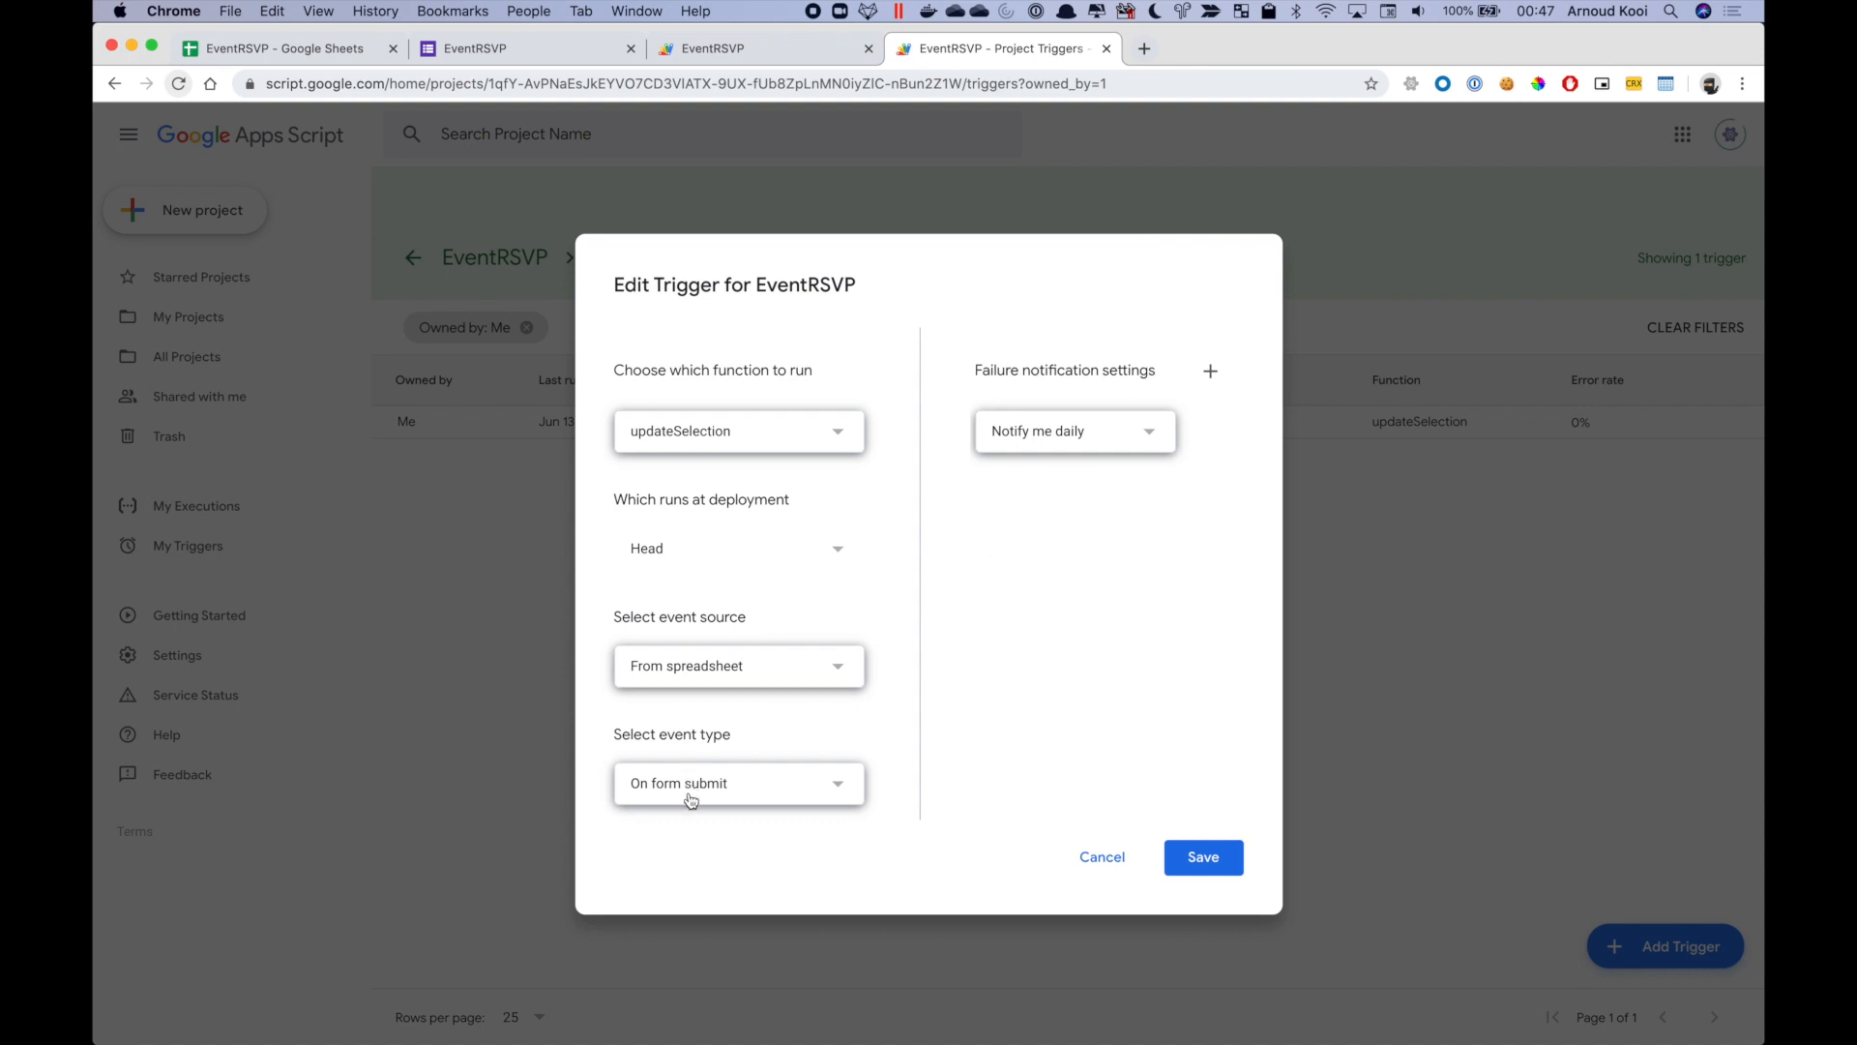
{"action": "mouse_move", "coordinate": [698, 454]}
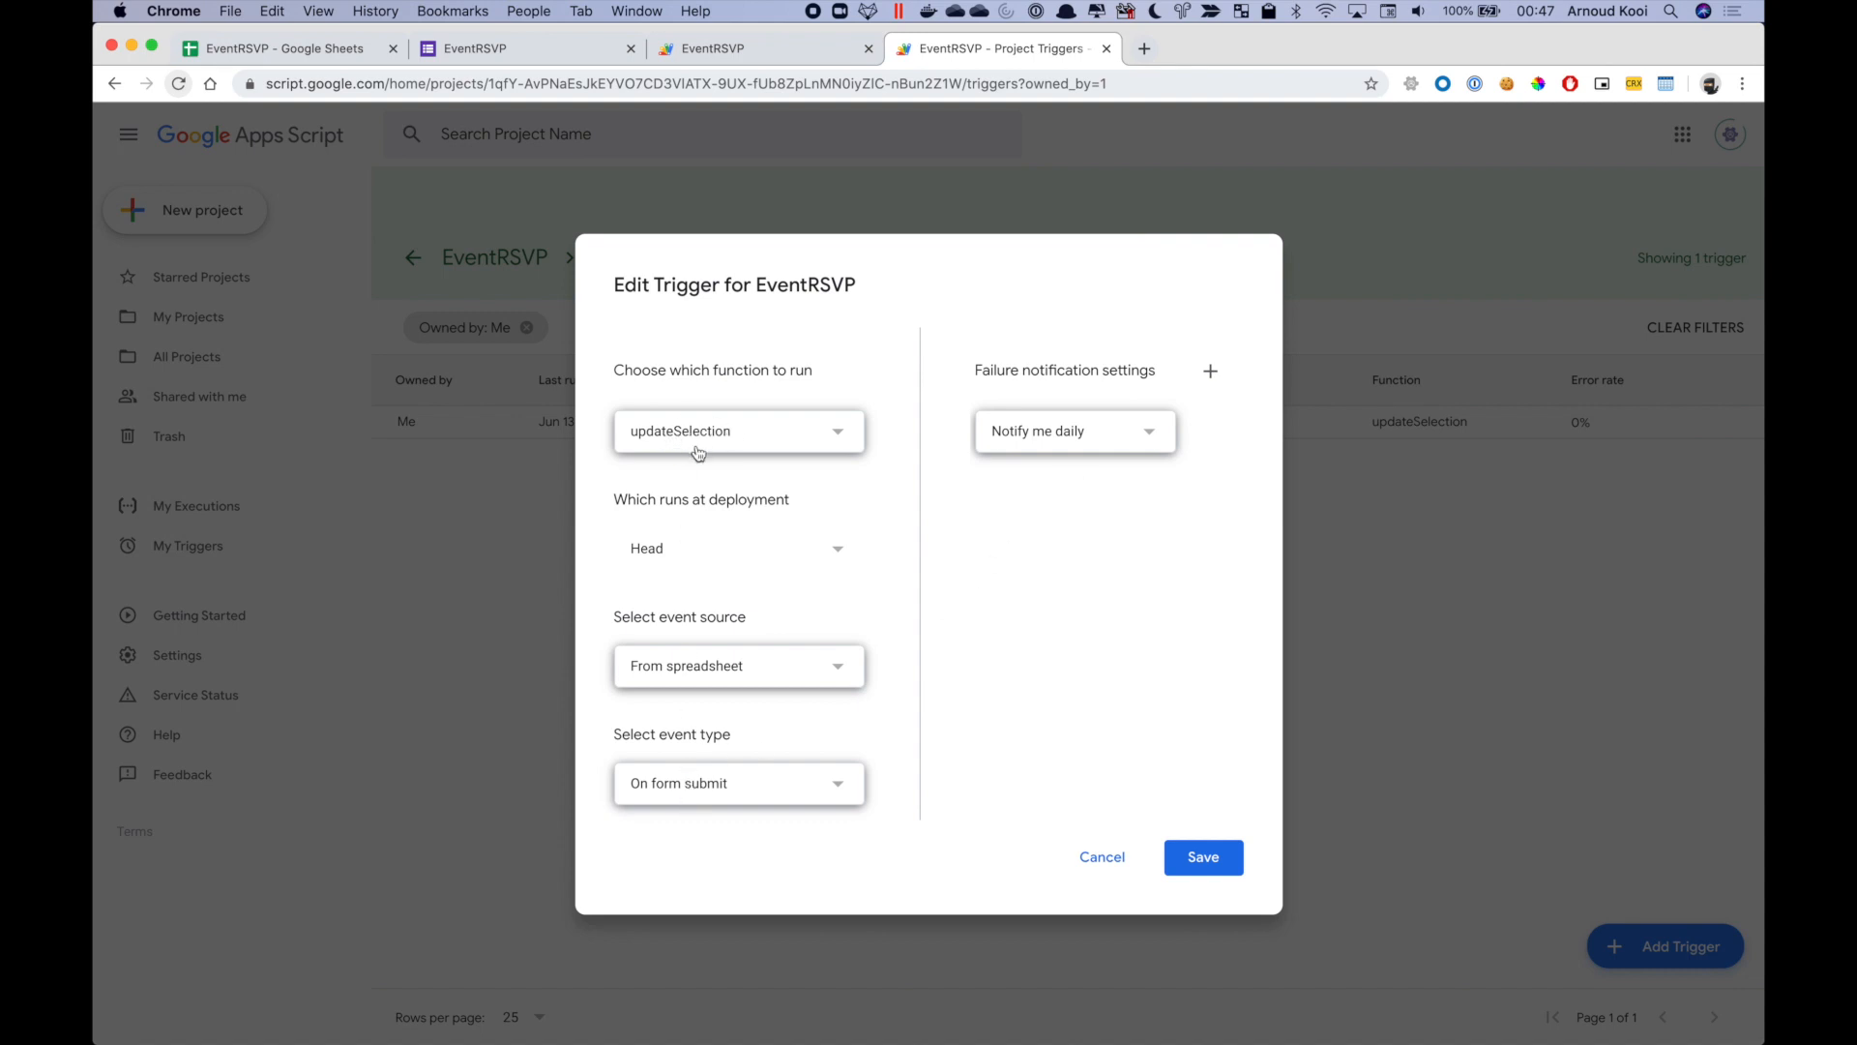
{"action": "mouse_move", "coordinate": [713, 419]}
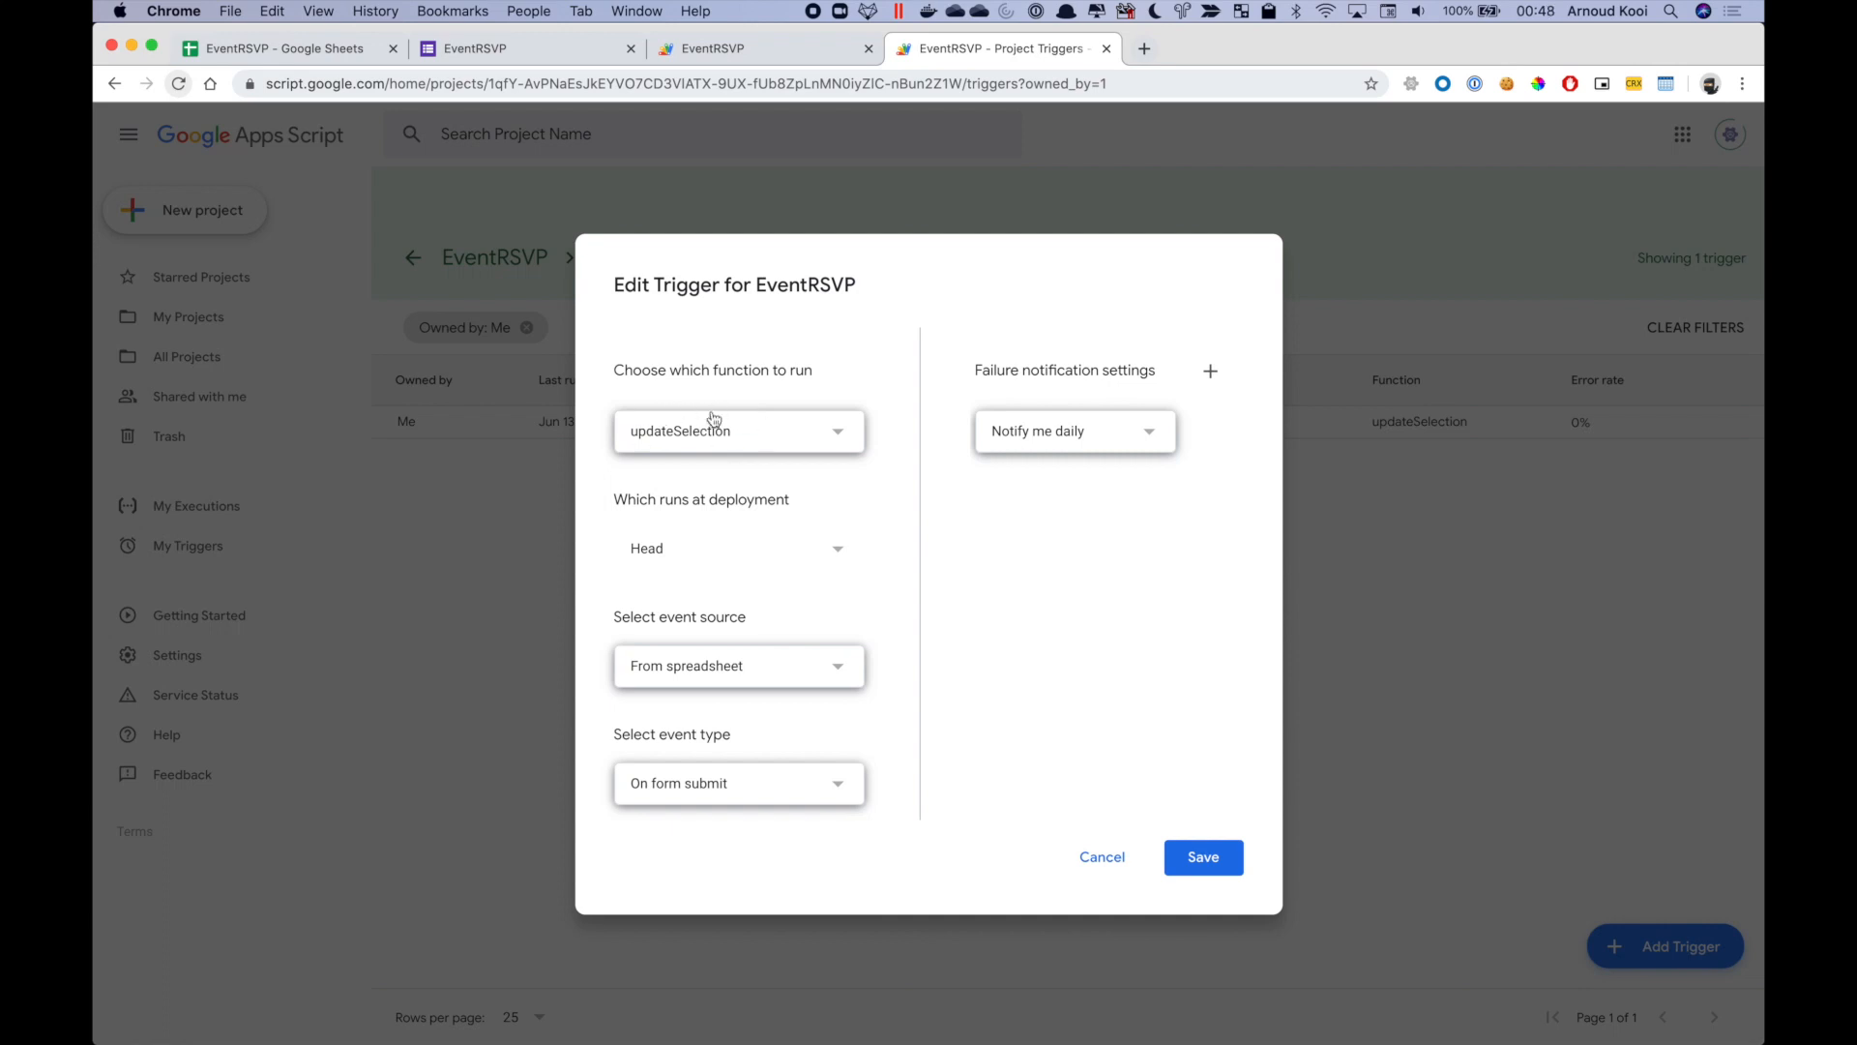
{"action": "mouse_move", "coordinate": [1145, 618]}
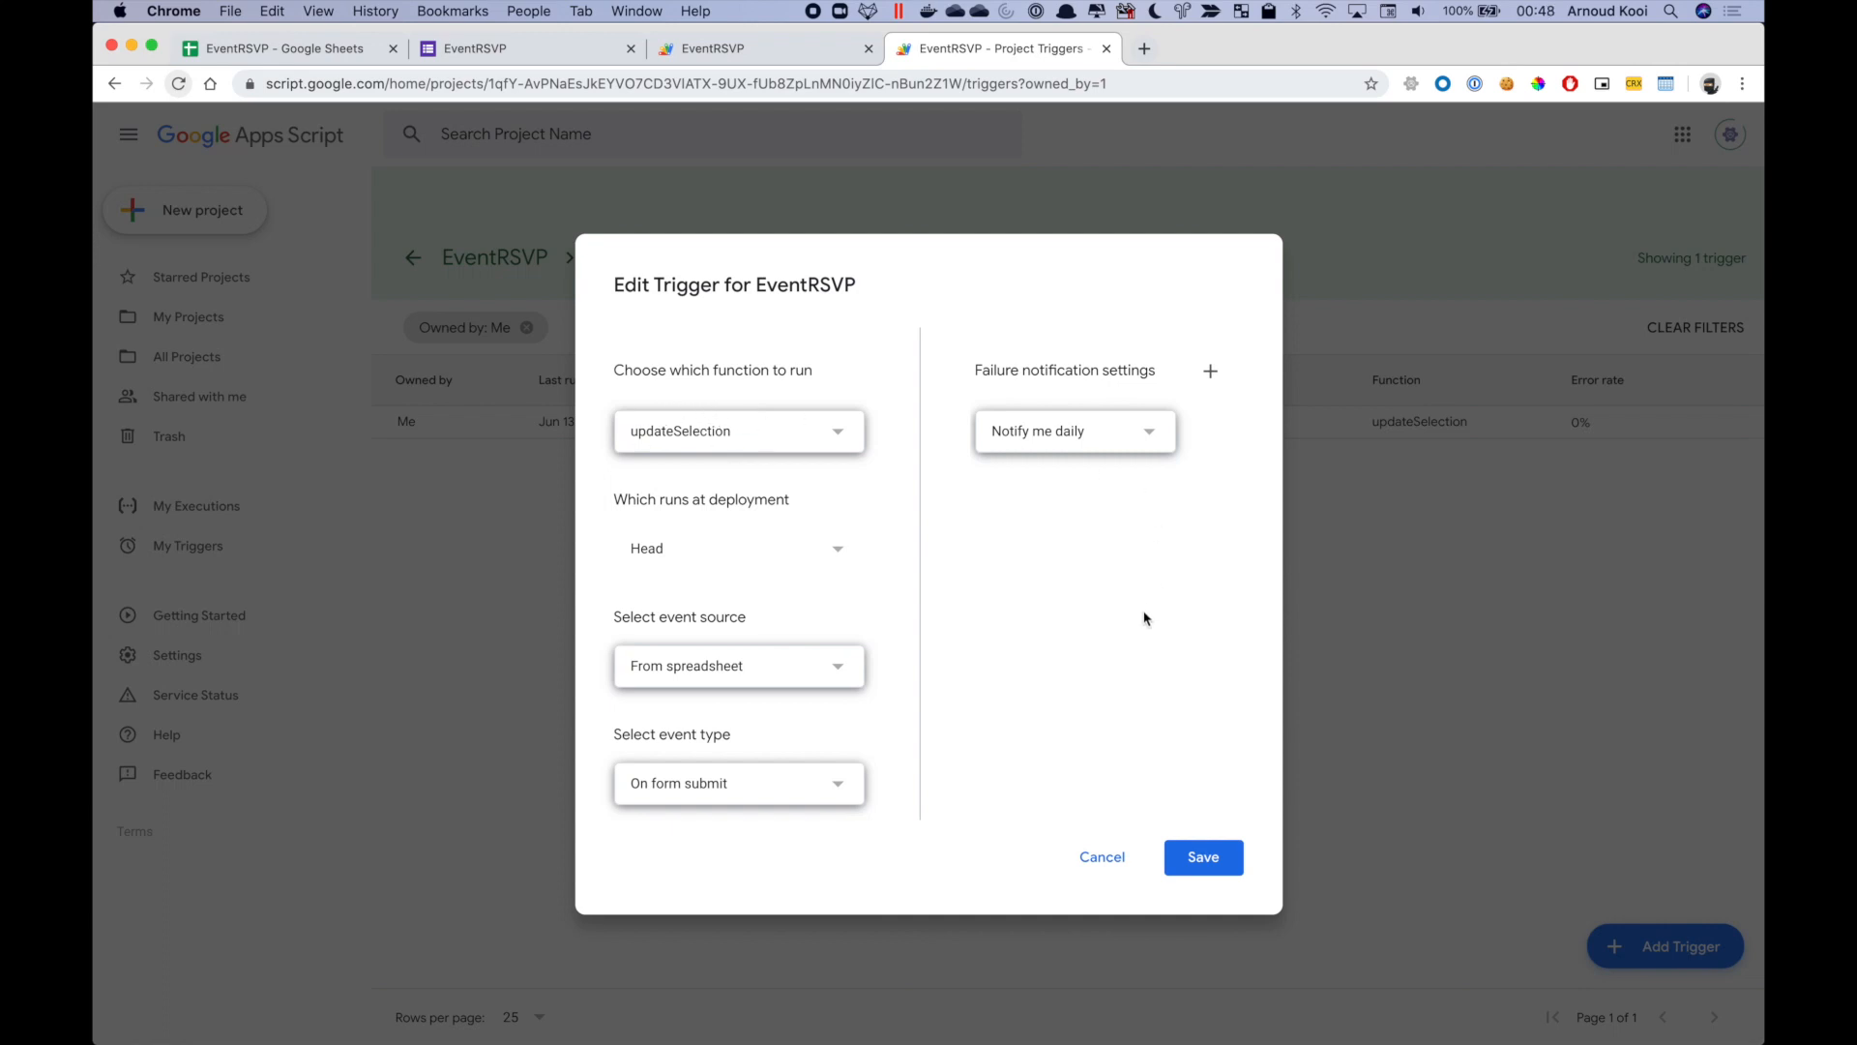
{"action": "mouse_move", "coordinate": [1245, 746]}
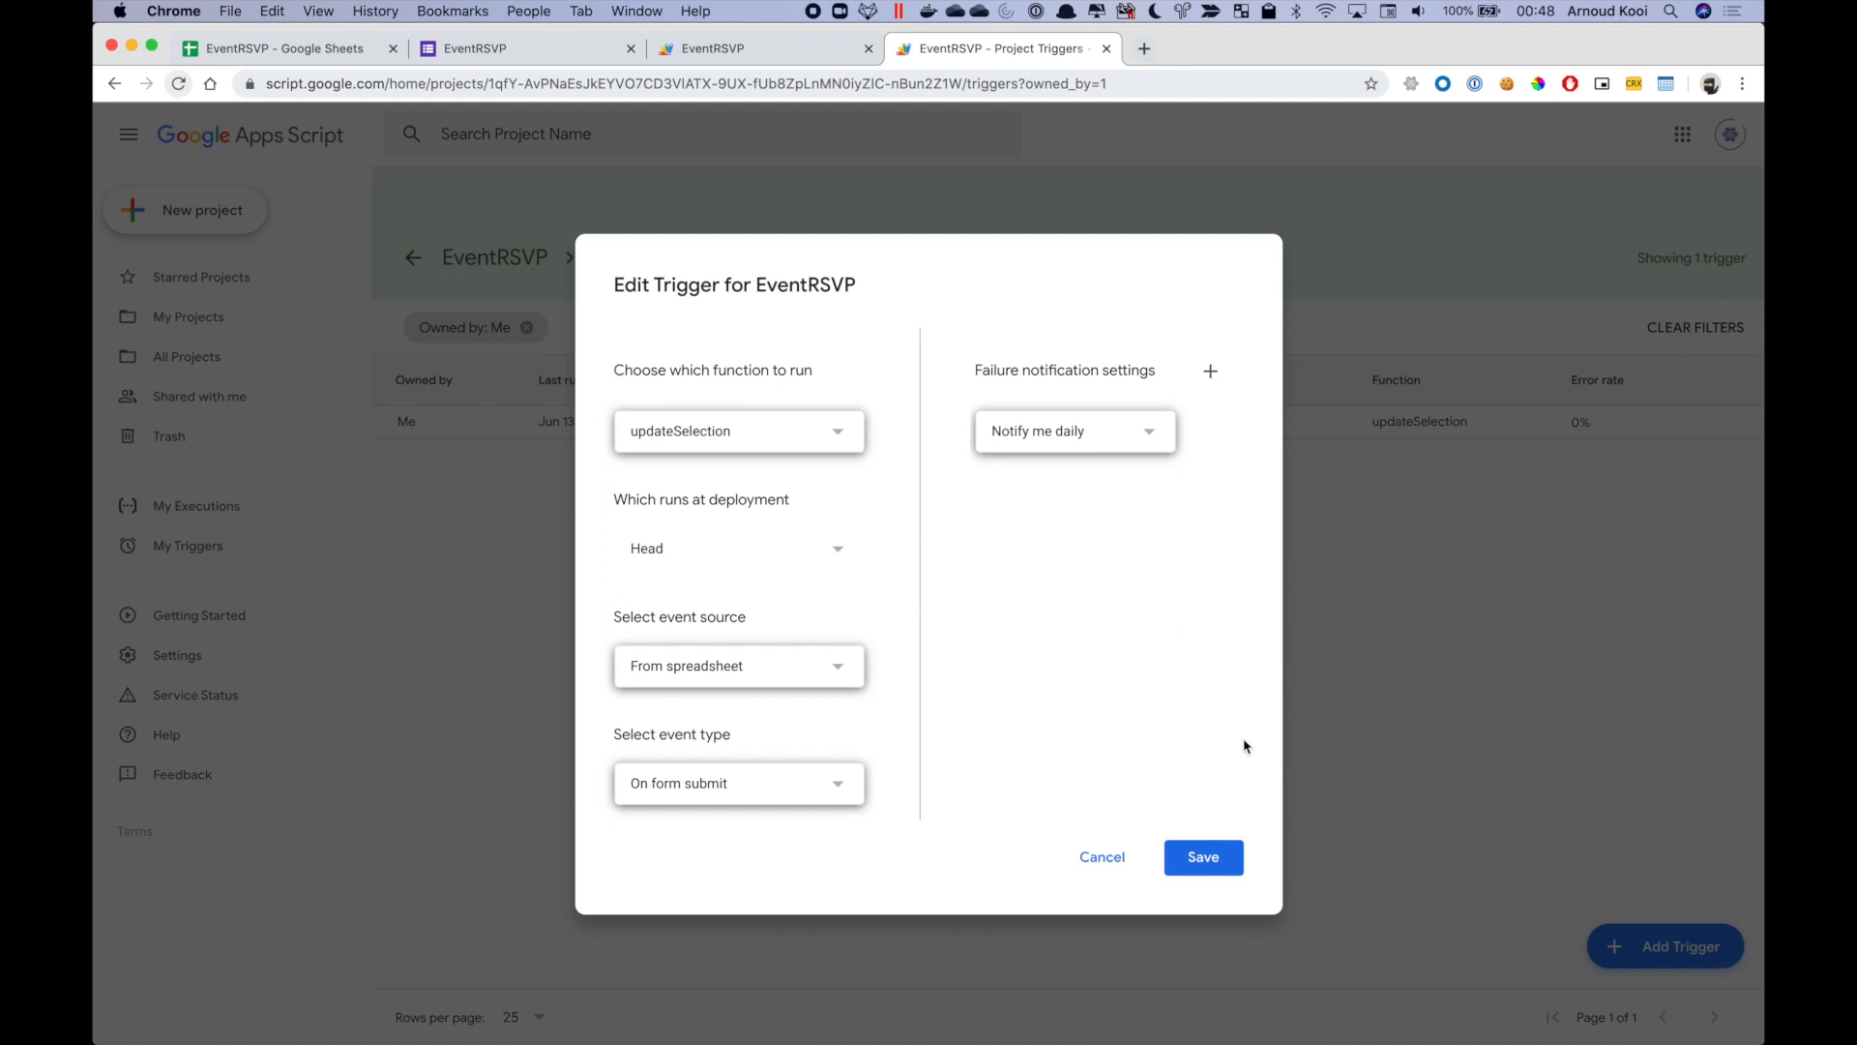
{"action": "mouse_move", "coordinate": [1144, 748]}
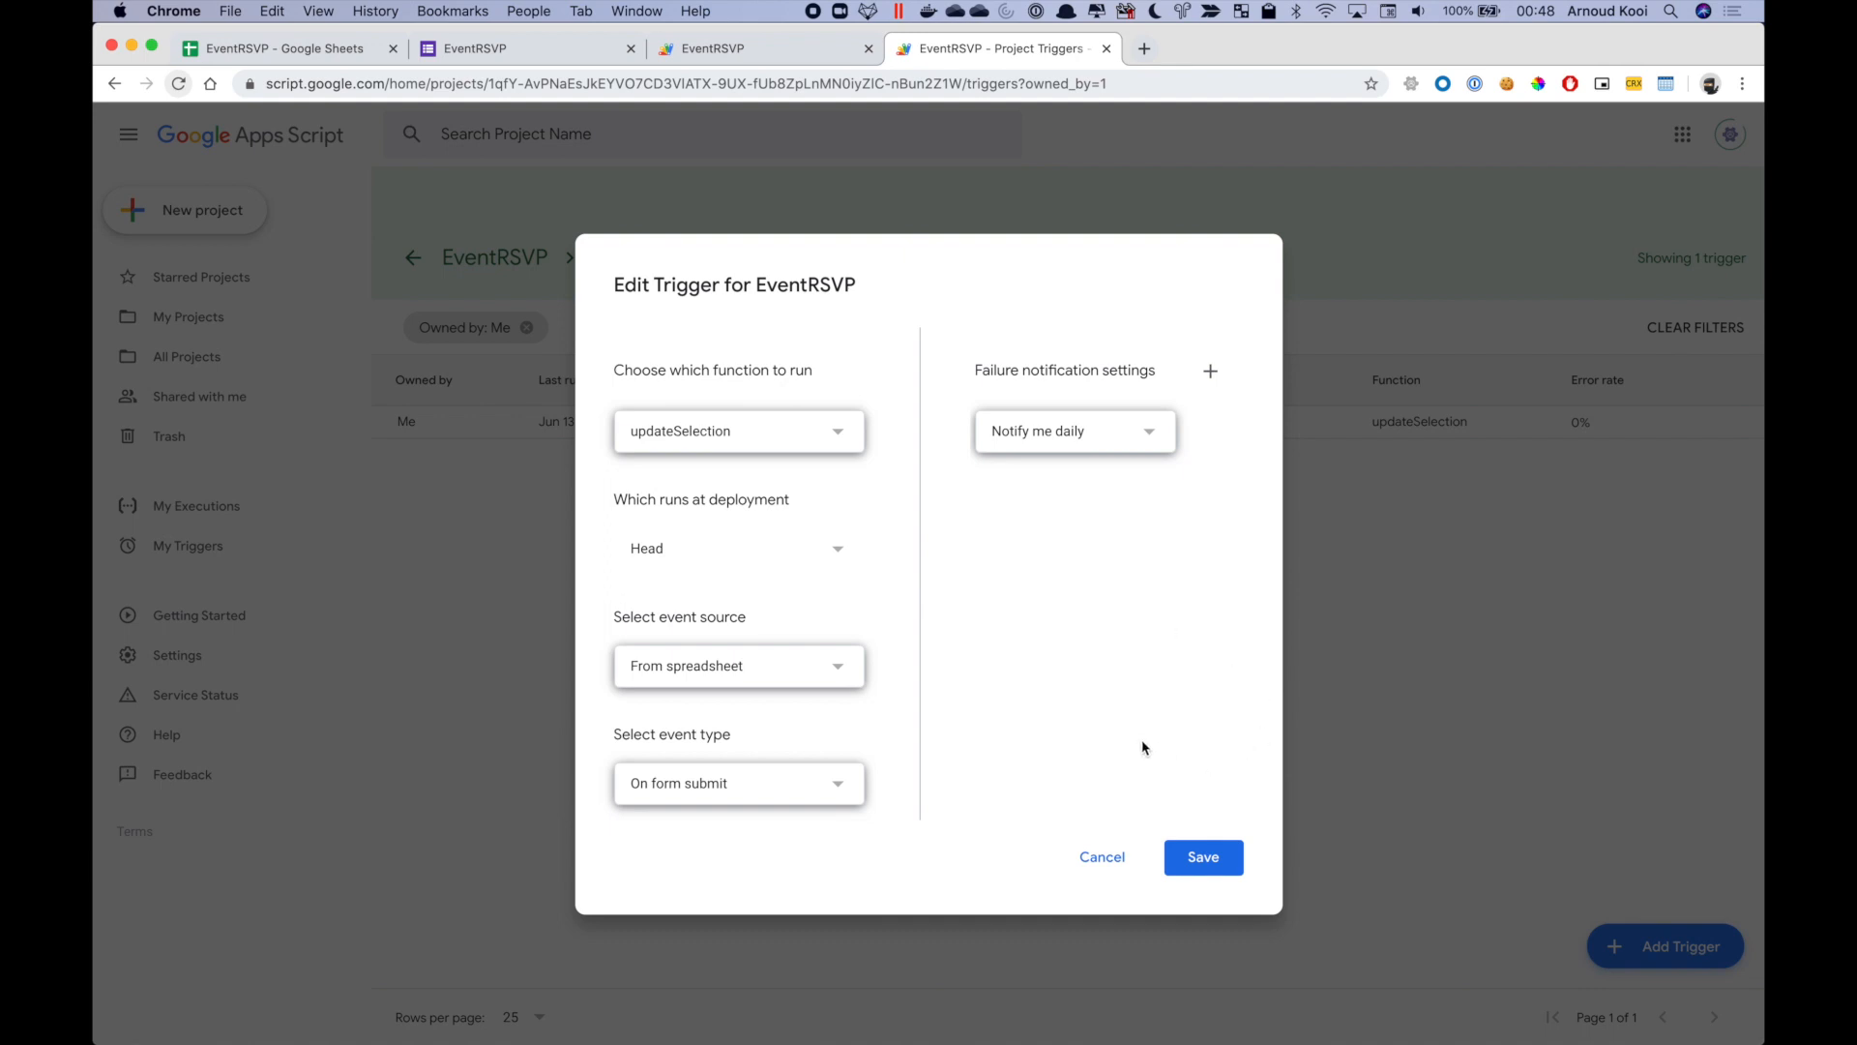